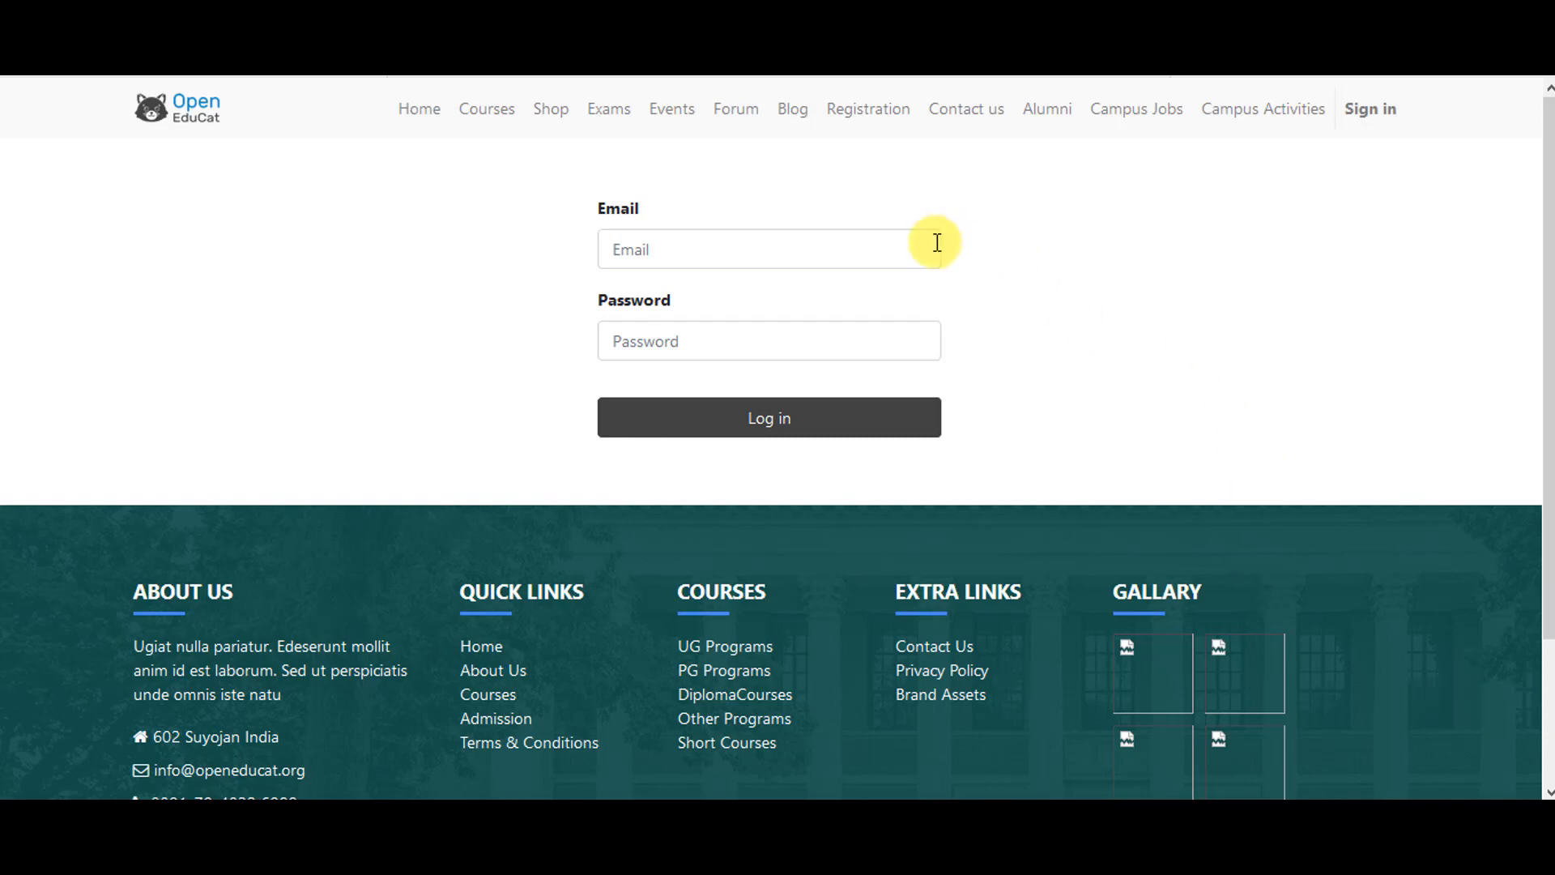
Step: Log in to OpenEduCat with the admin email and password
type("admin")
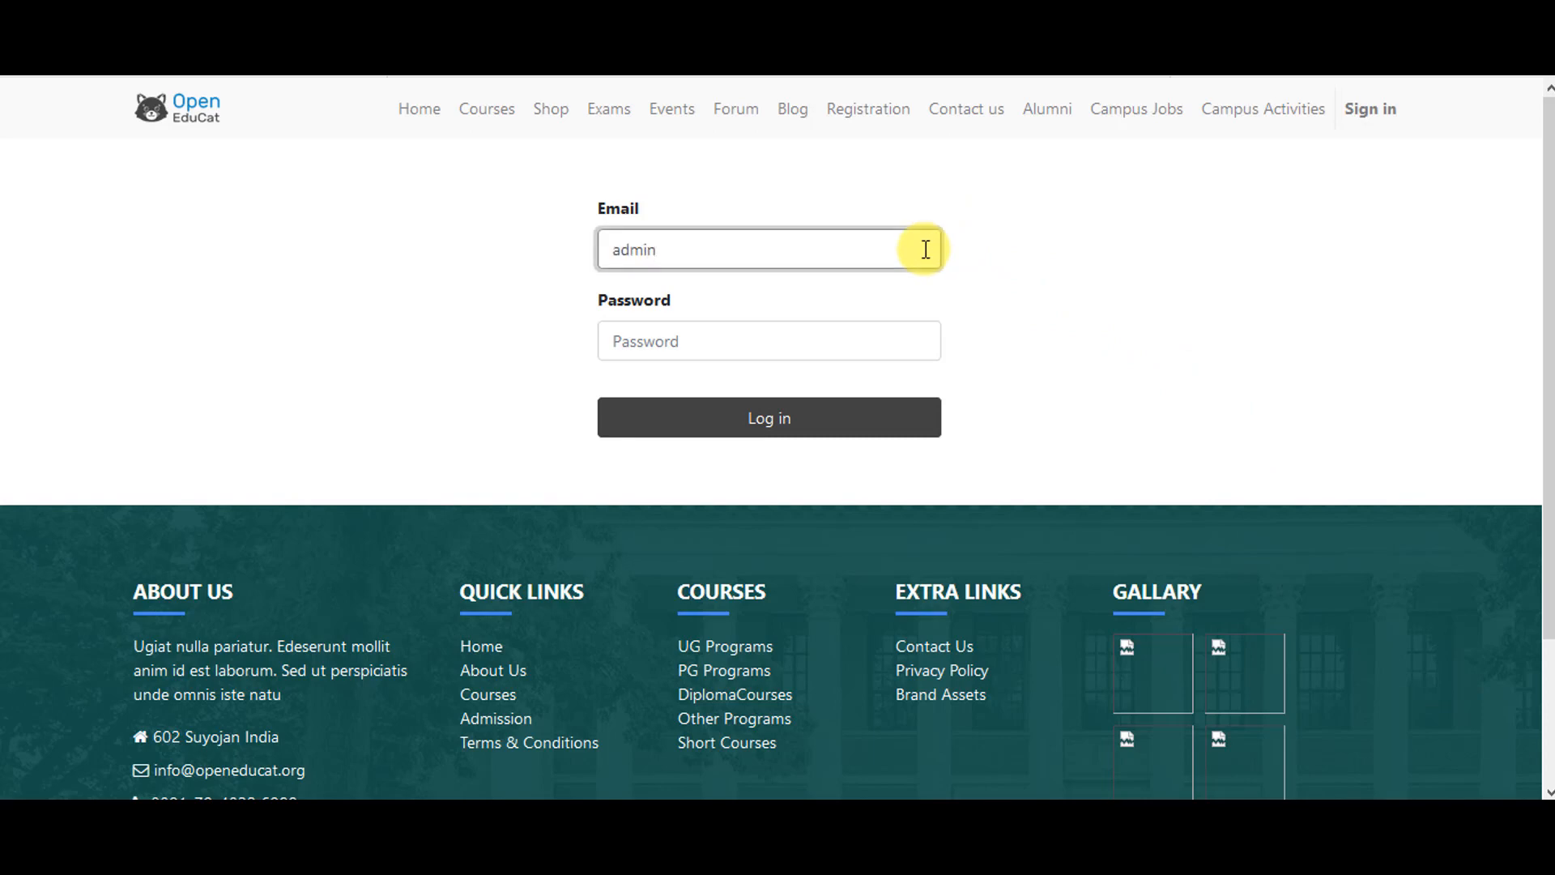
type("••")
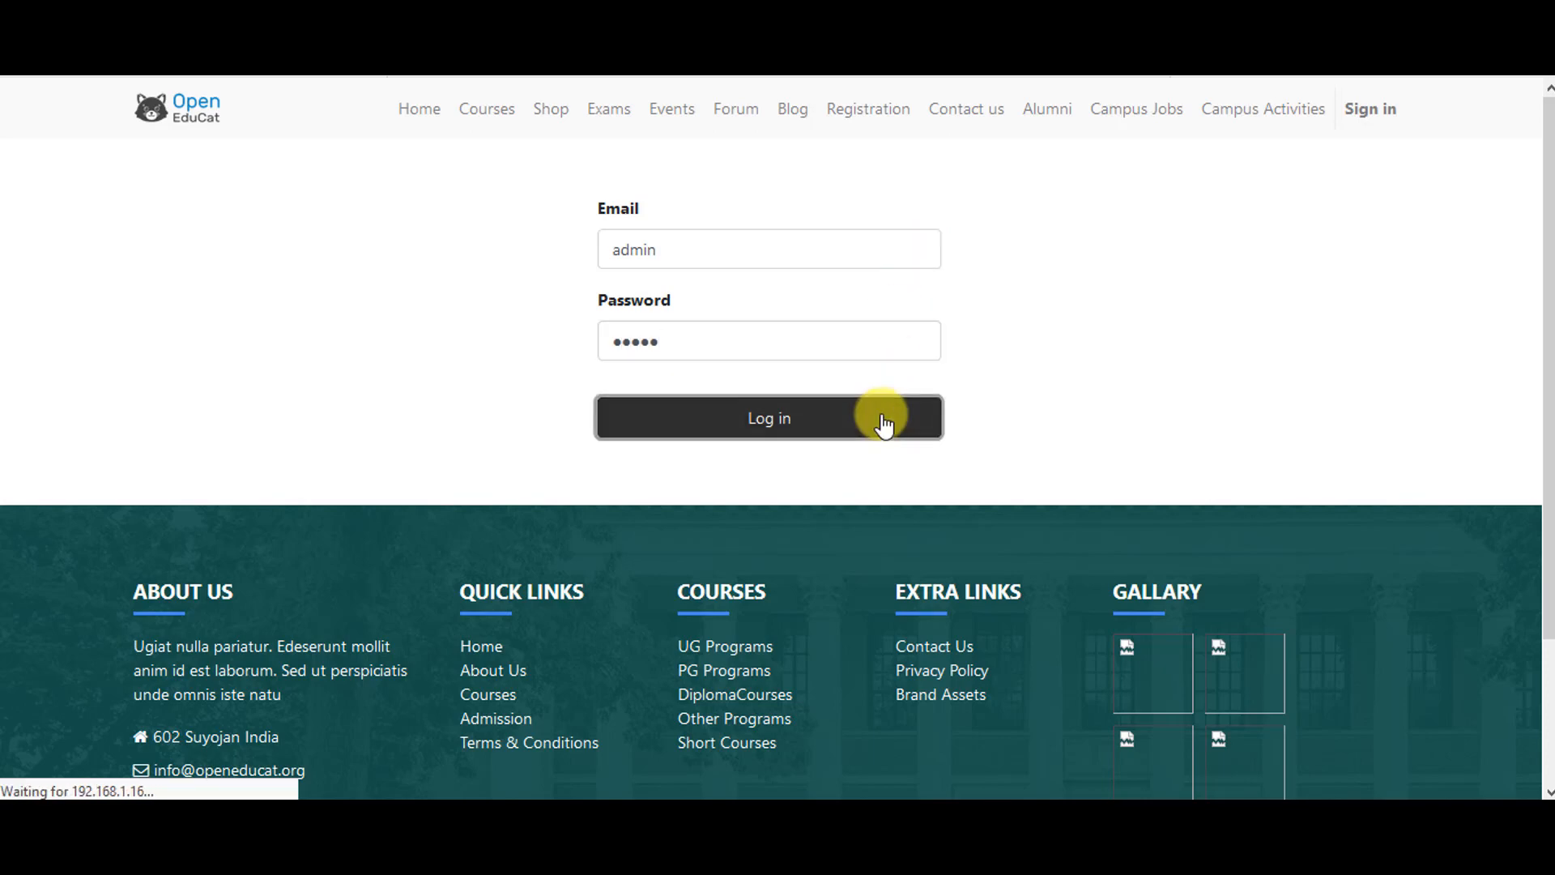
left_click(768, 418)
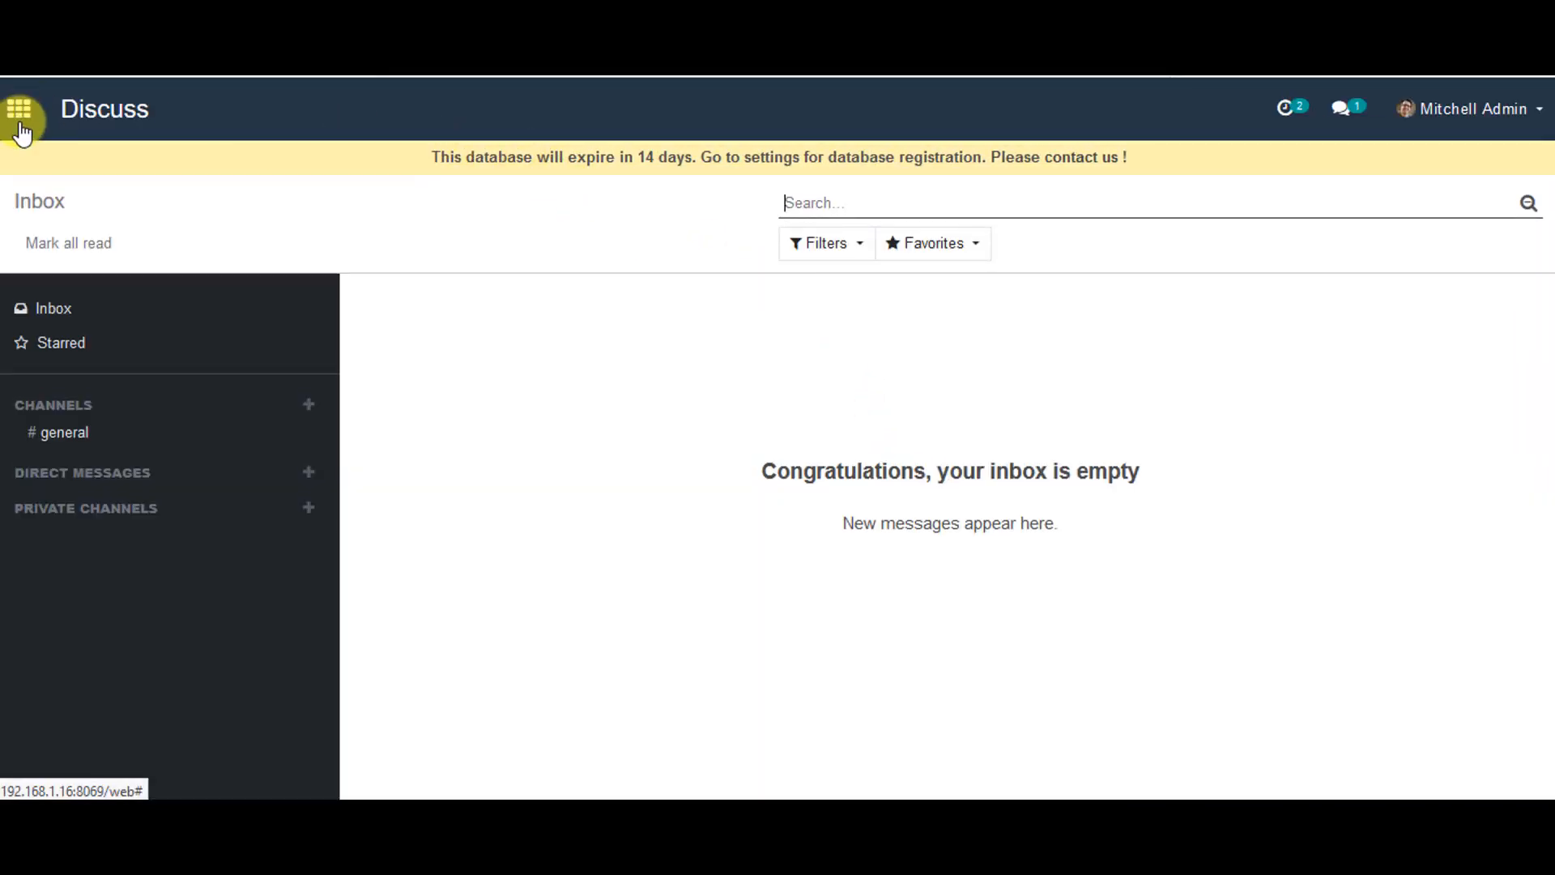
Step: Launch the Exams app from the app menu and expand its Configuration menu
left_click(19, 110)
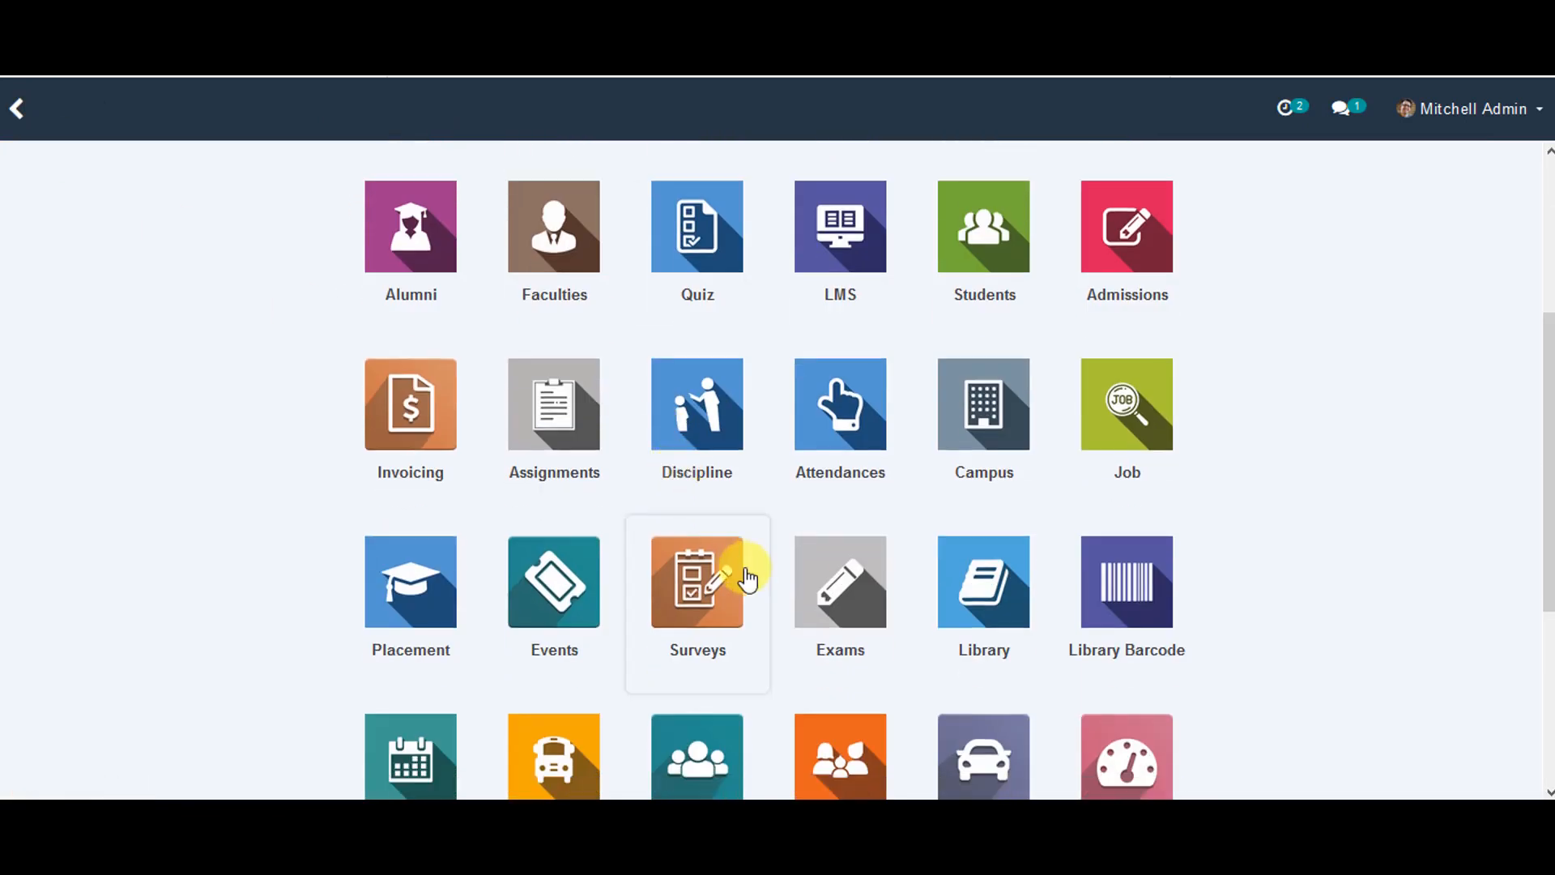
left_click(840, 582)
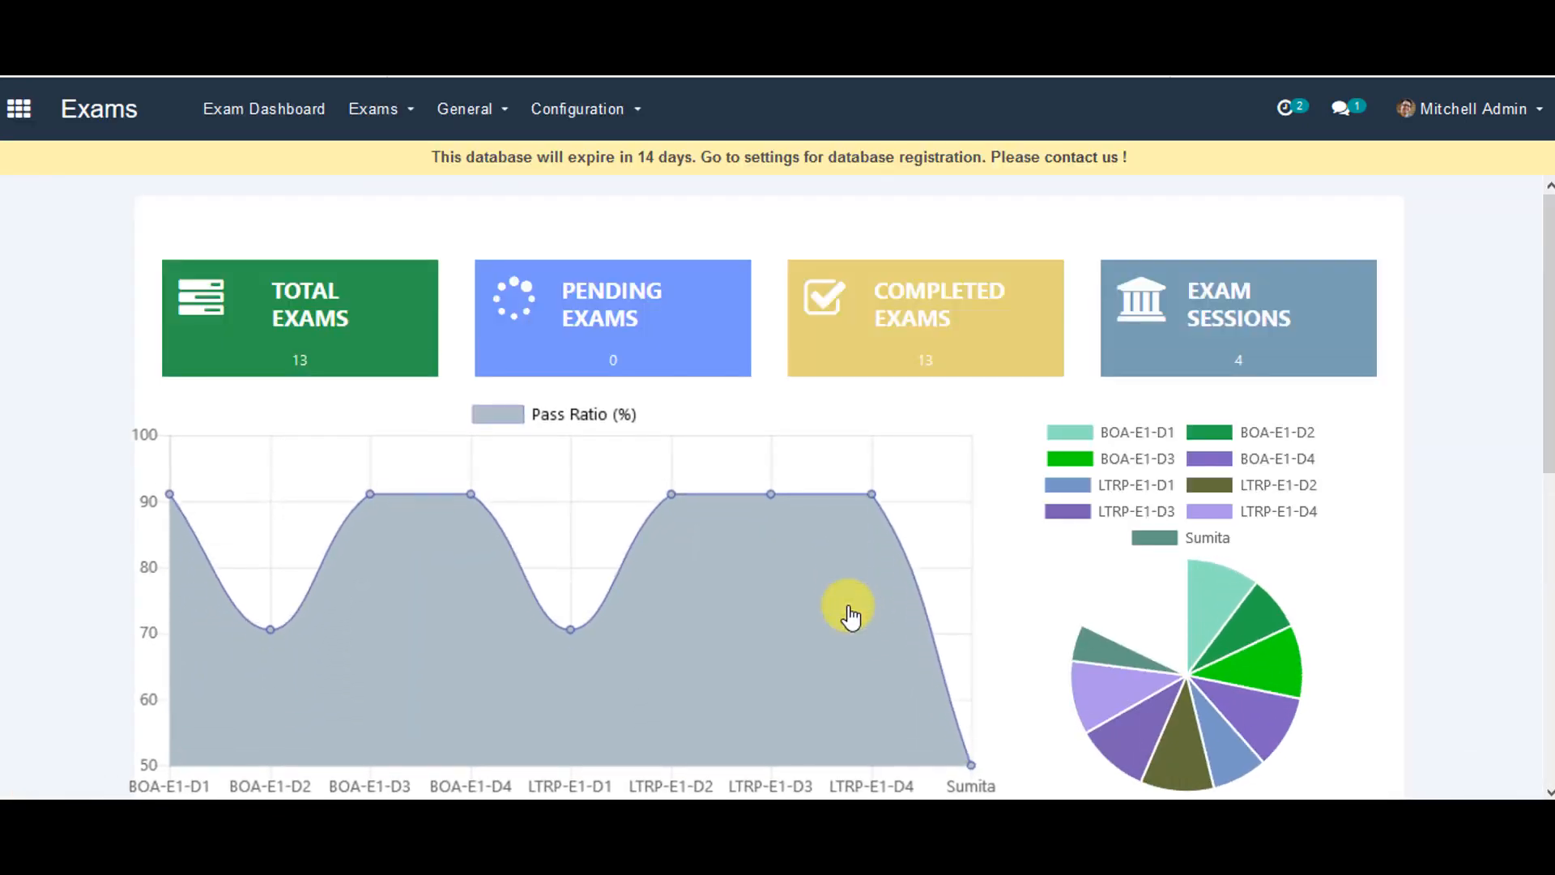
left_click(579, 109)
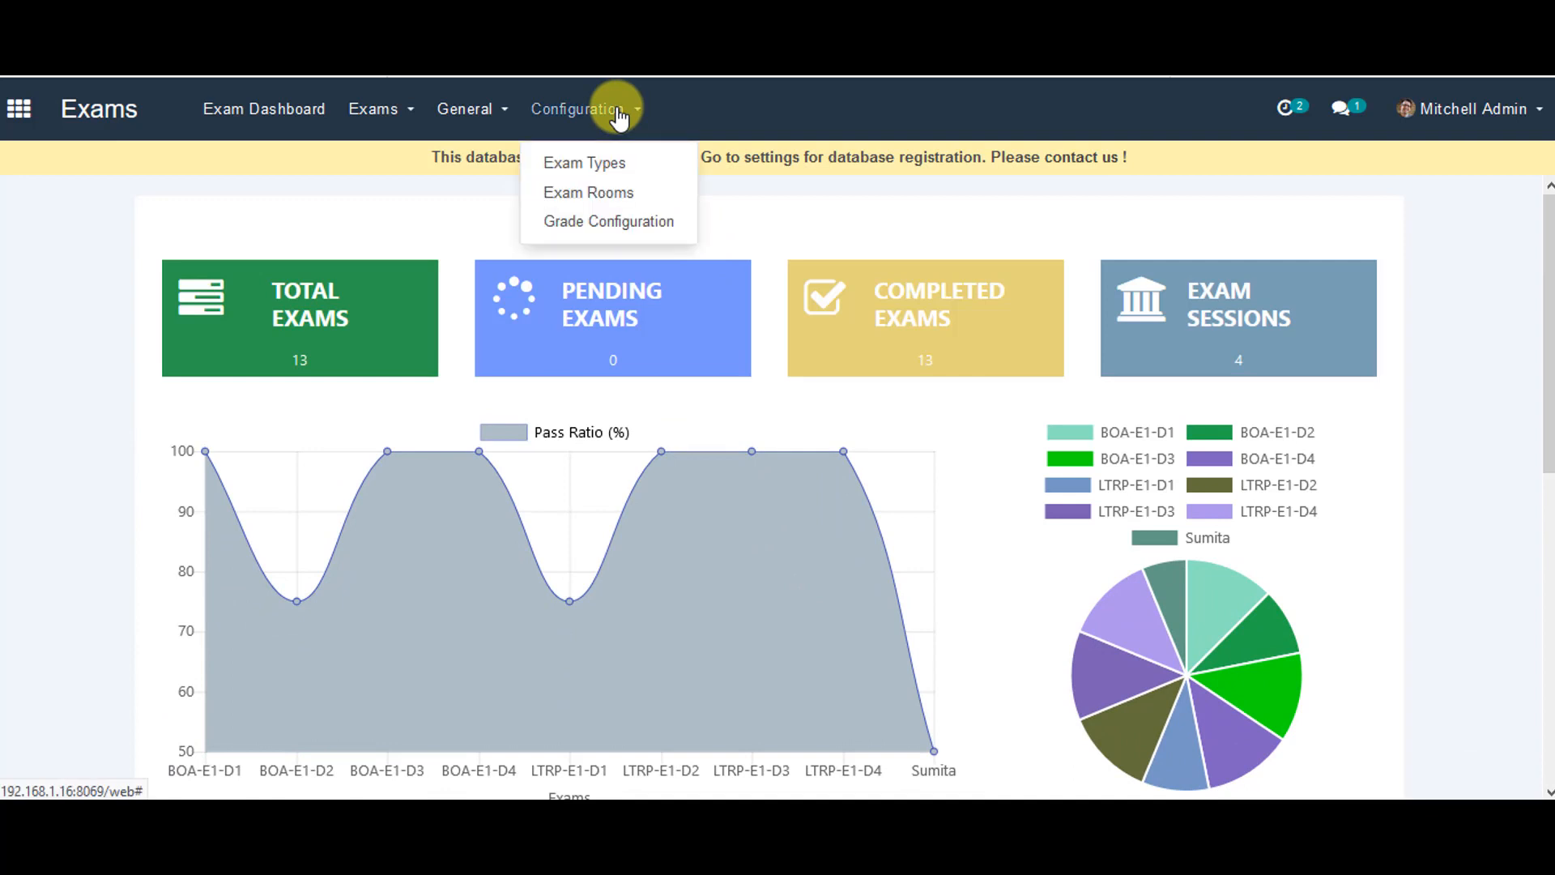
mouse_move(614, 133)
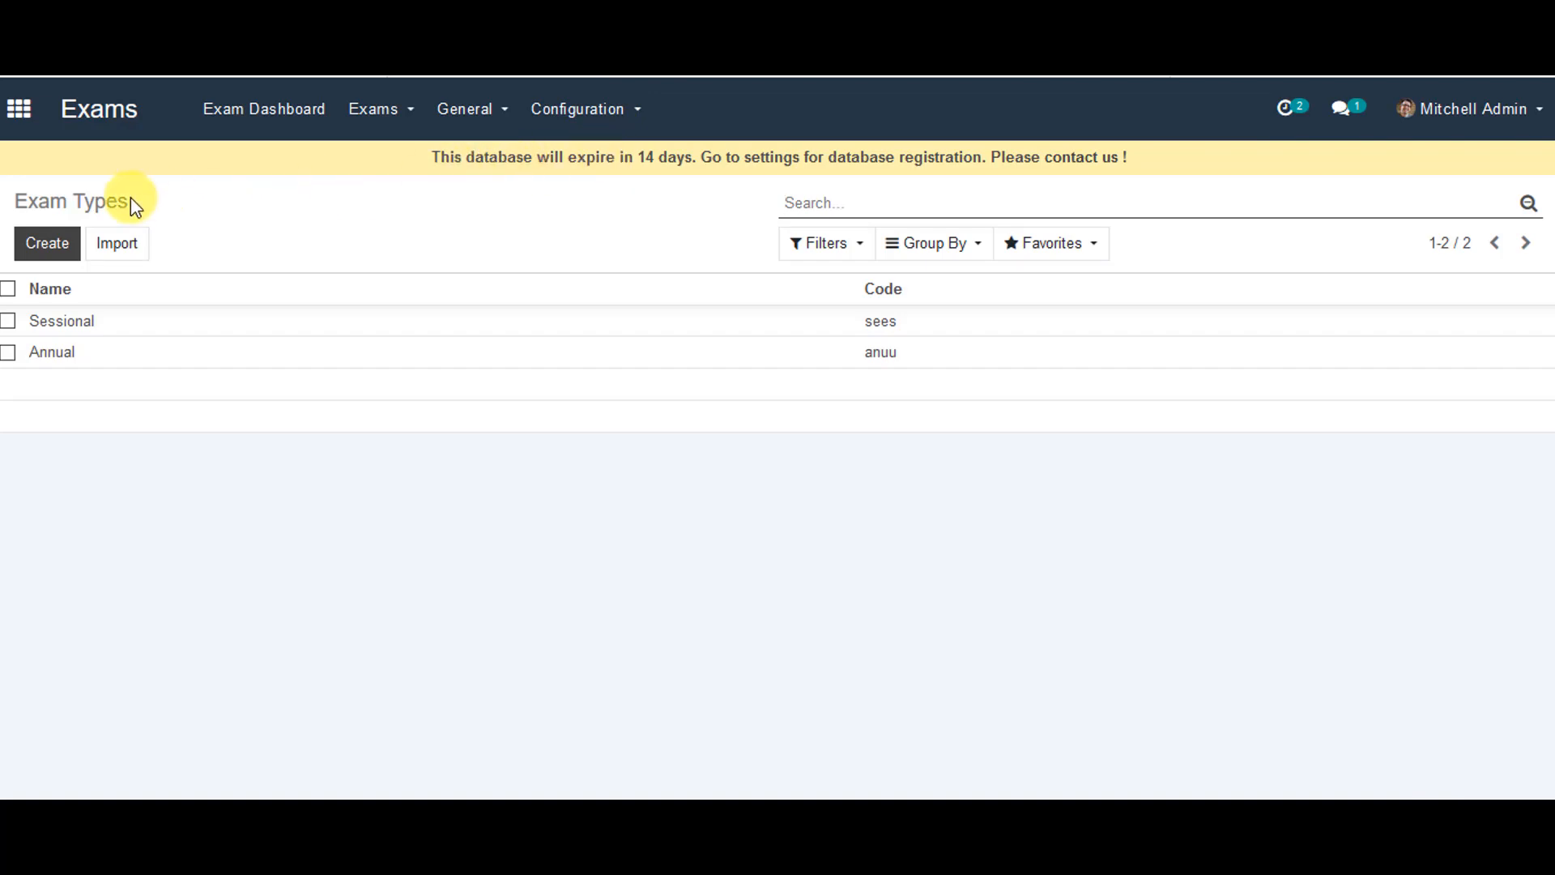
Step: Create and save a new exam type named Mid-Sessional with code MSES
left_click(47, 243)
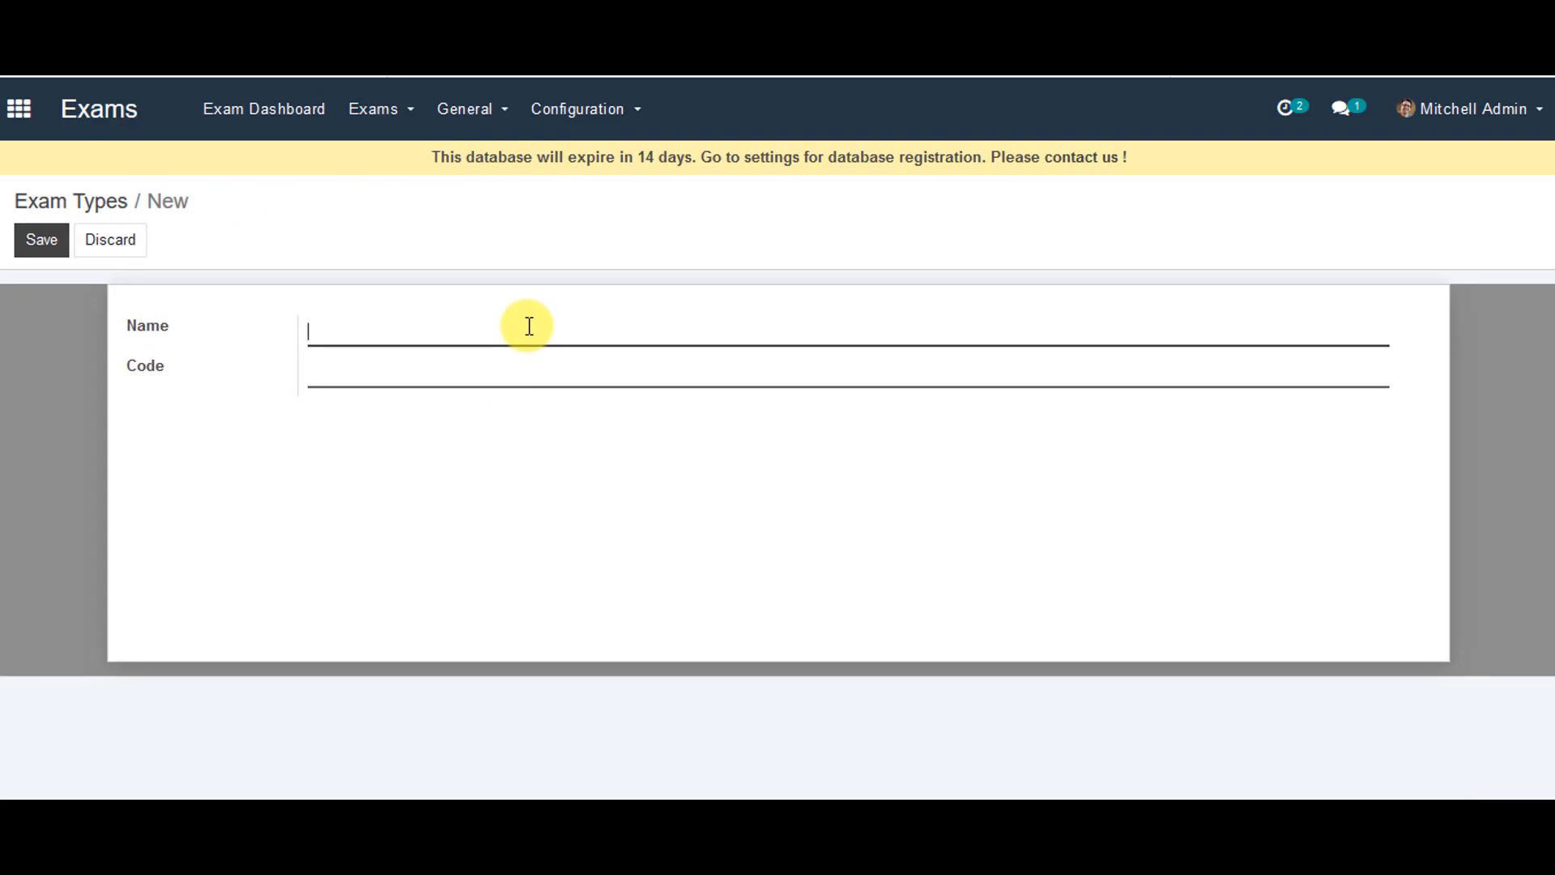
type("Mid")
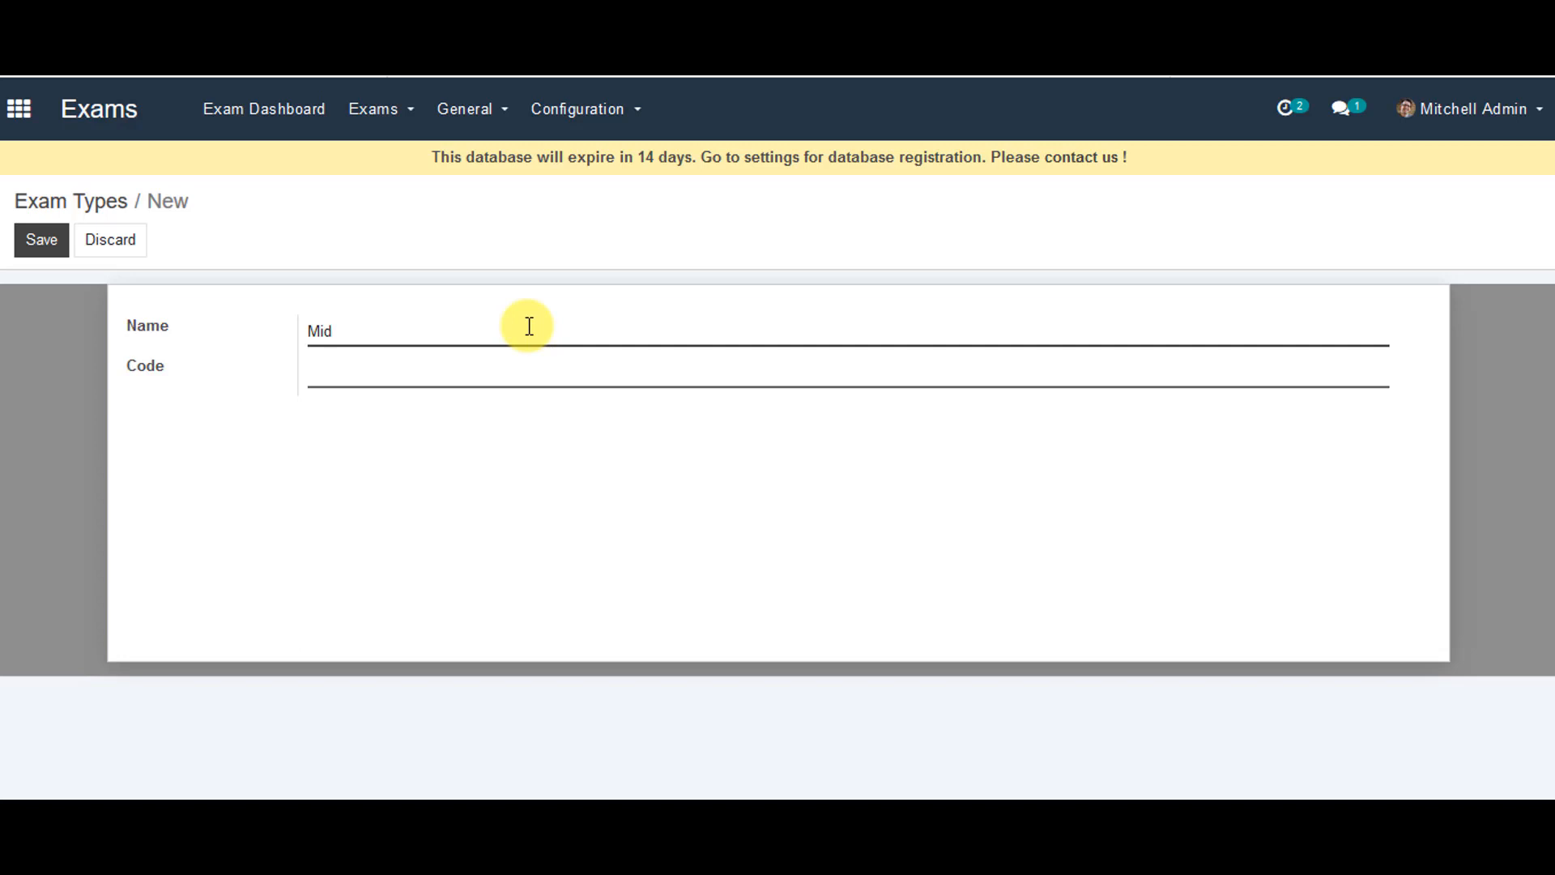
type("-")
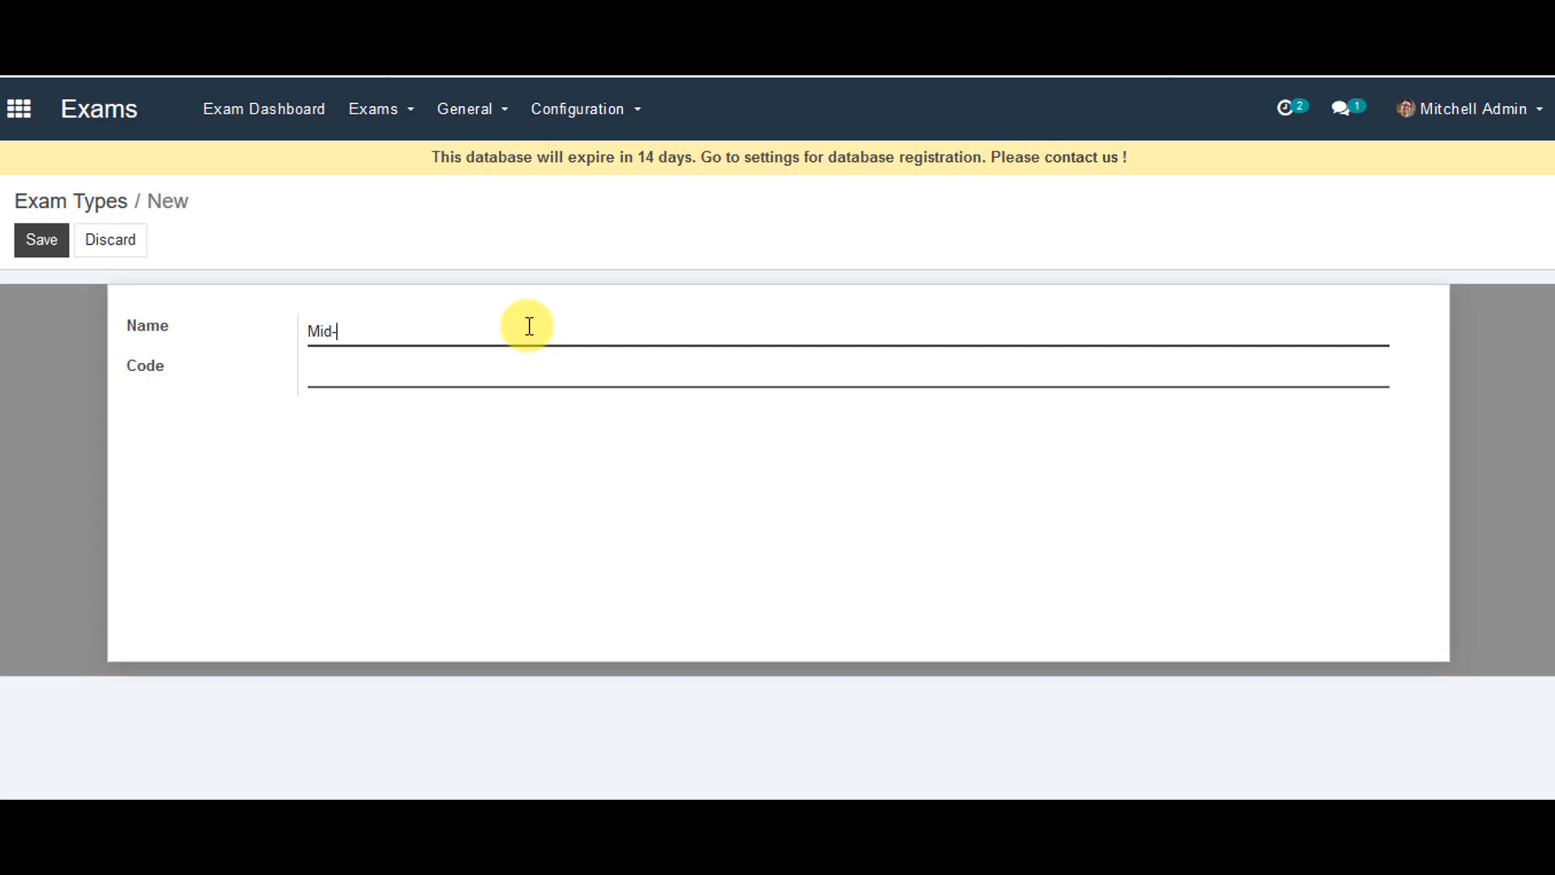
type("Sessional")
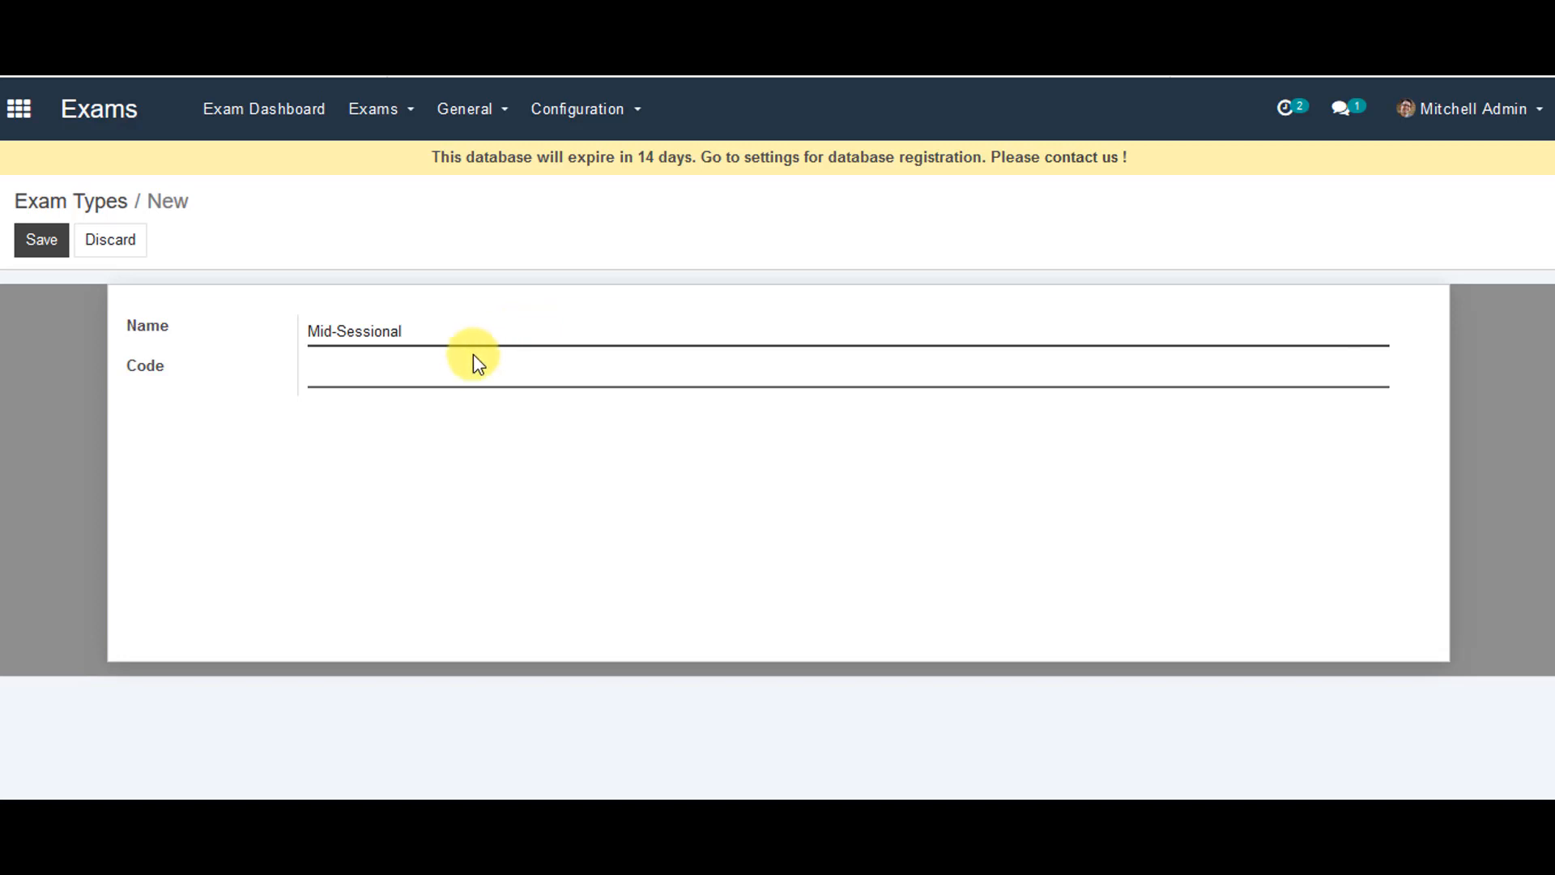
left_click(455, 370)
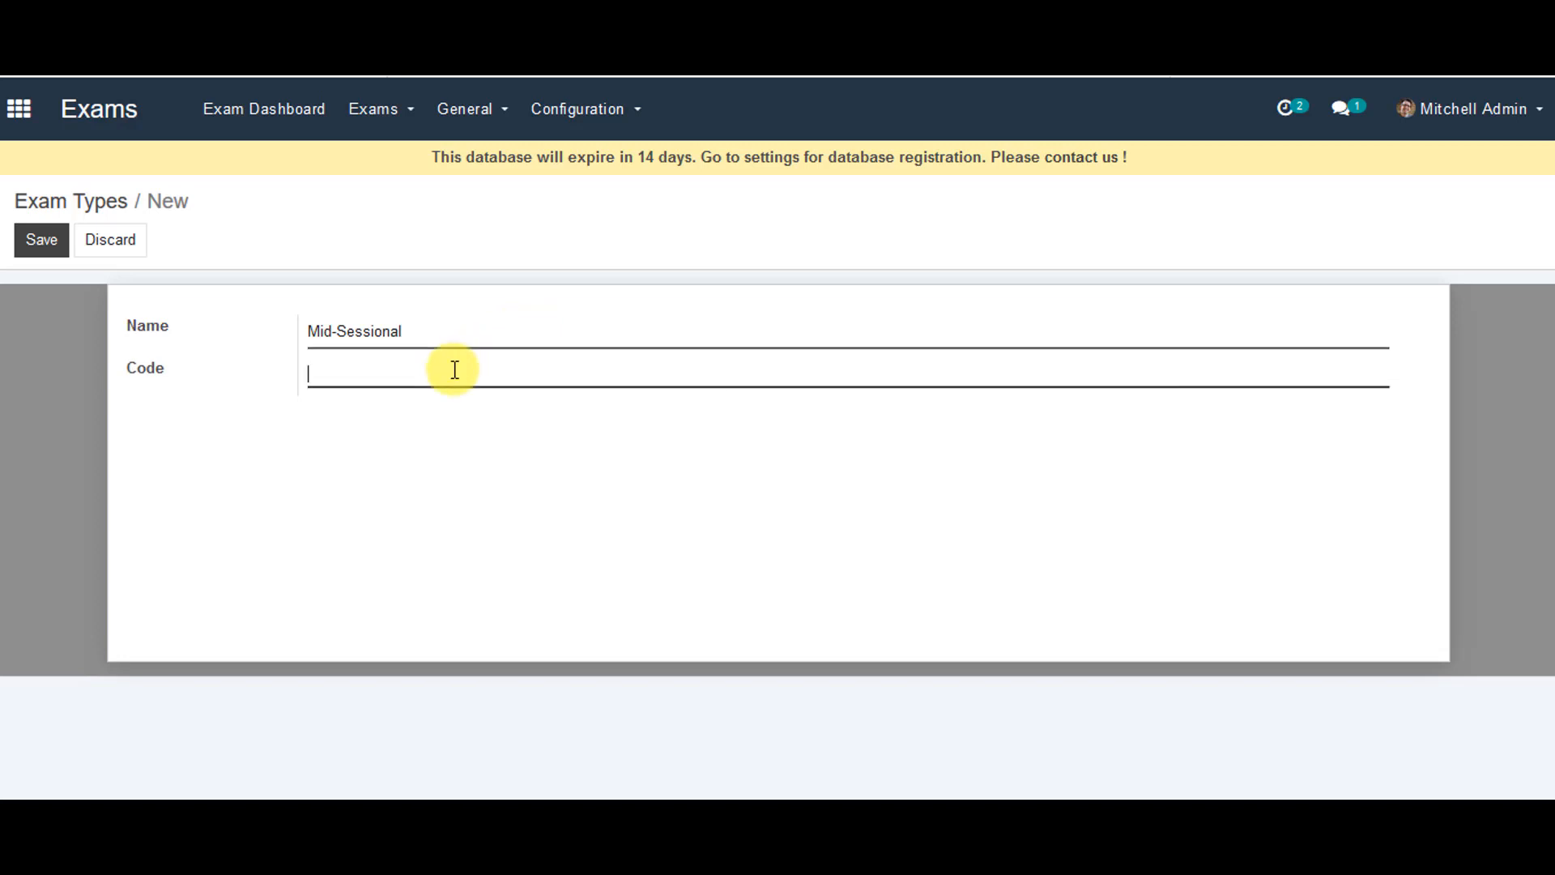
type("MSES")
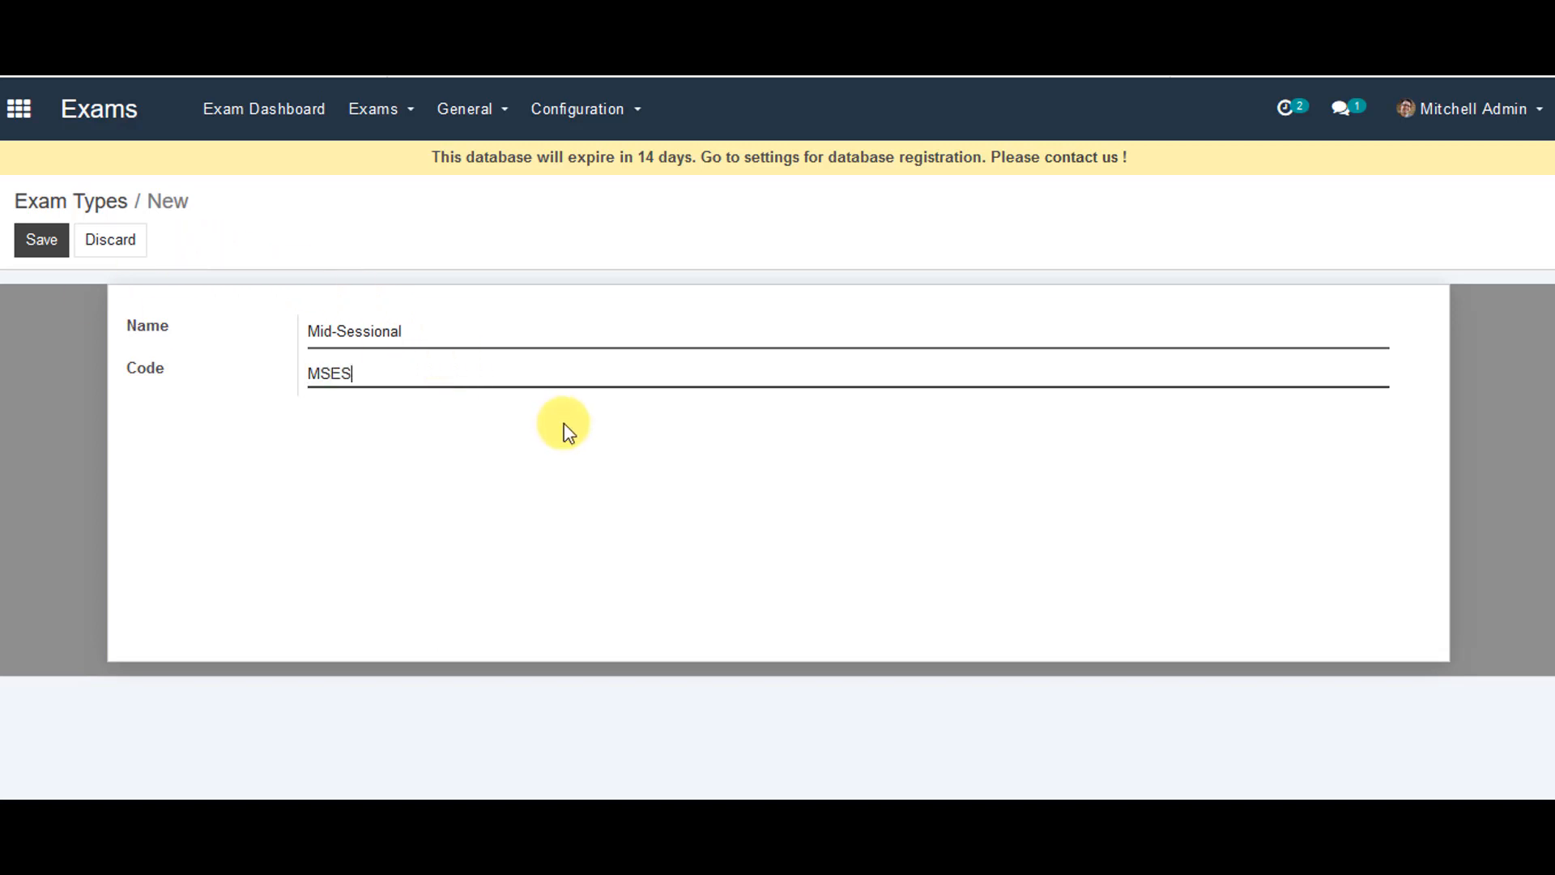
left_click(42, 239)
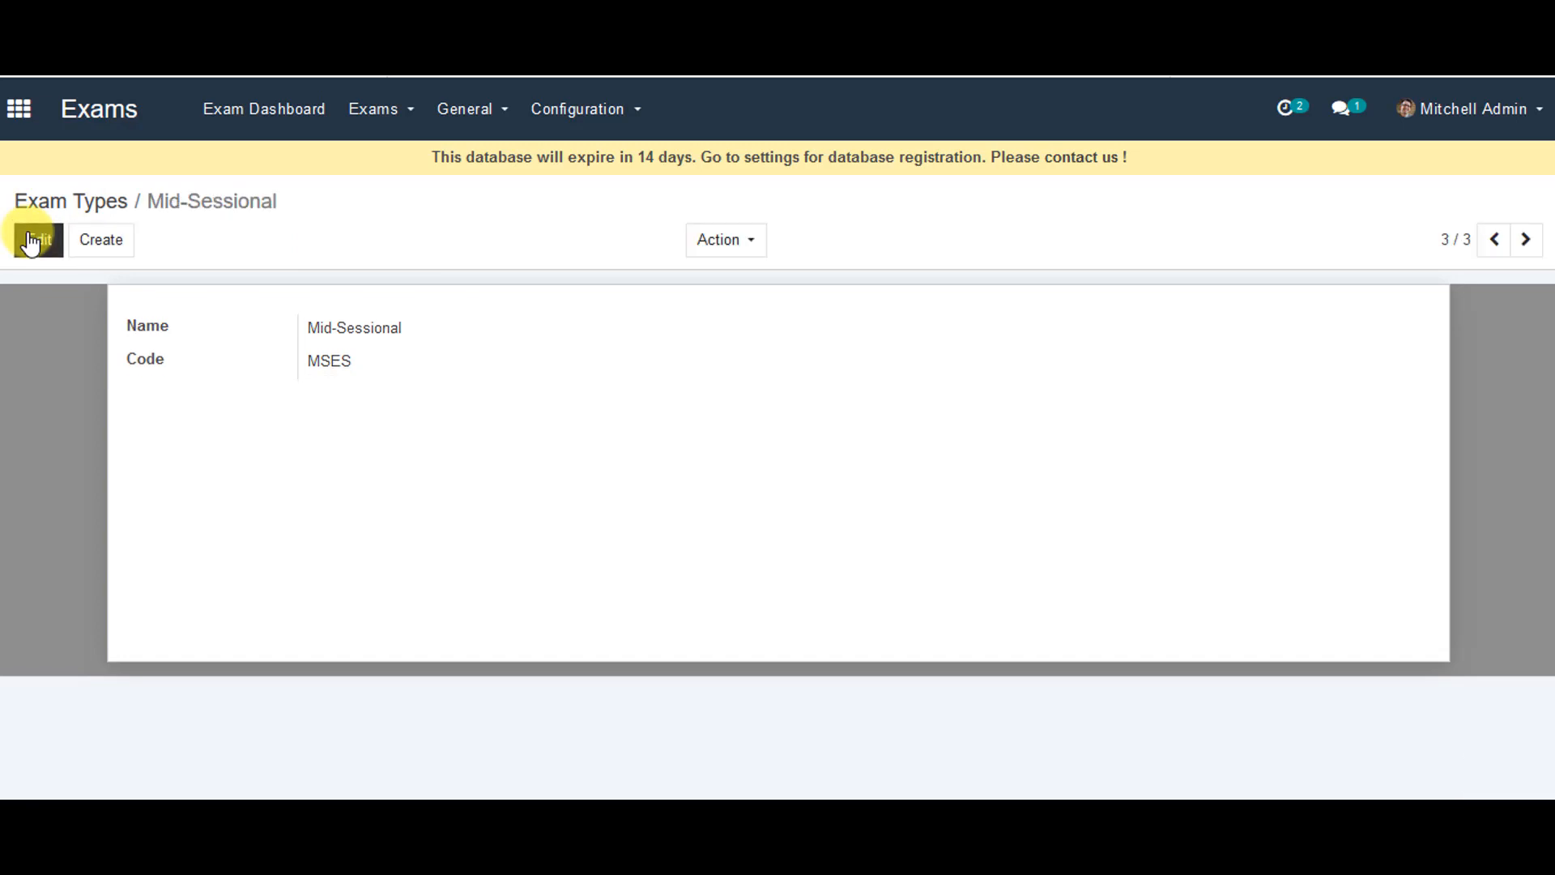
Step: Create and save exam room Room-003 with capacity 25 in classroom R004
left_click(580, 111)
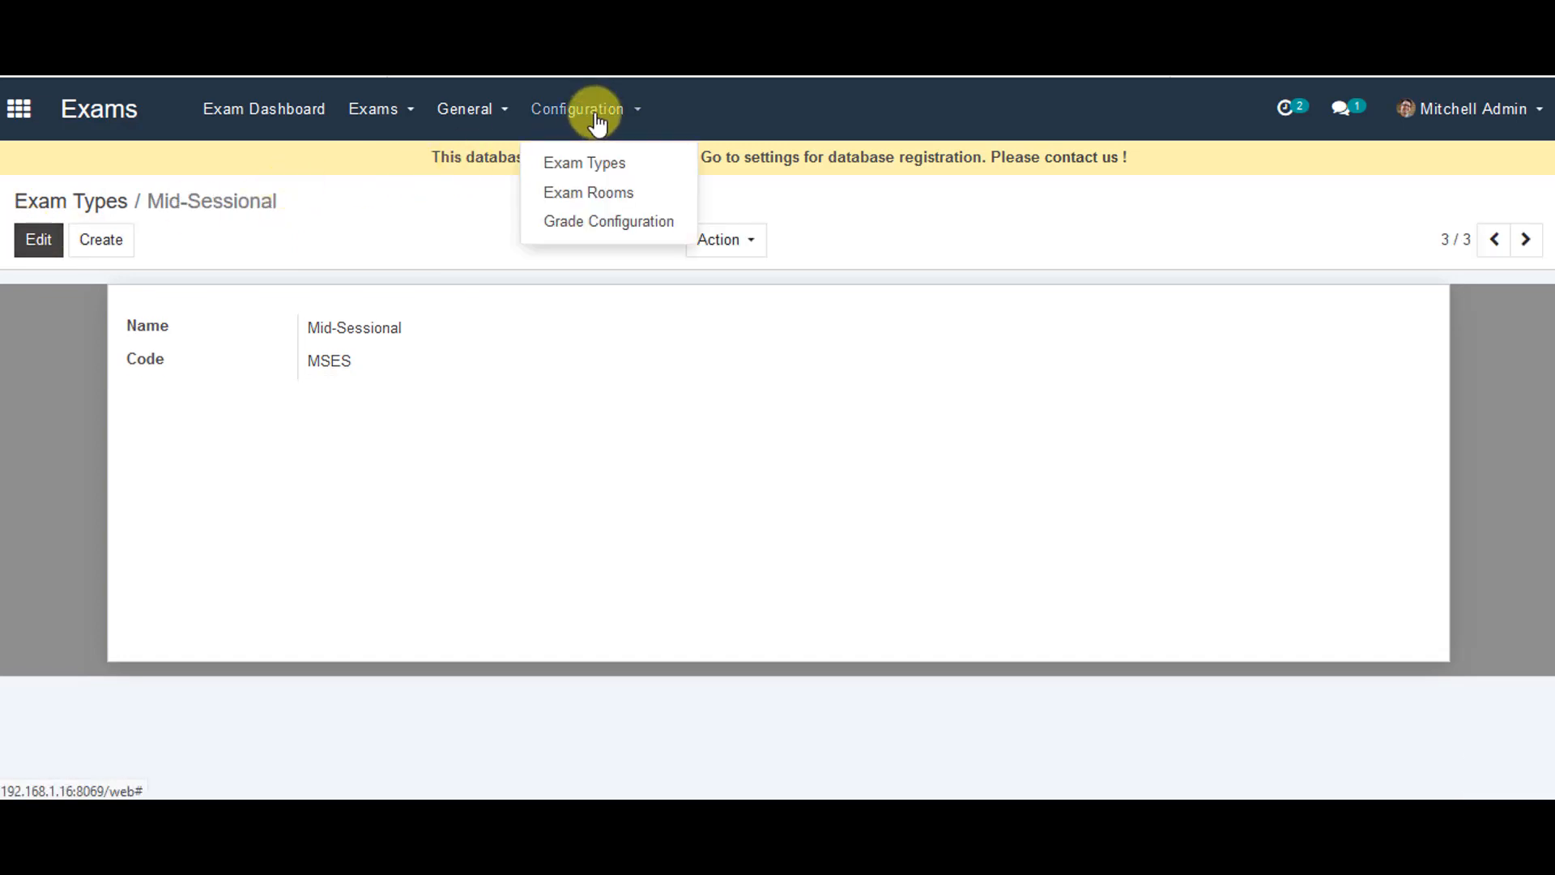
mouse_move(589, 191)
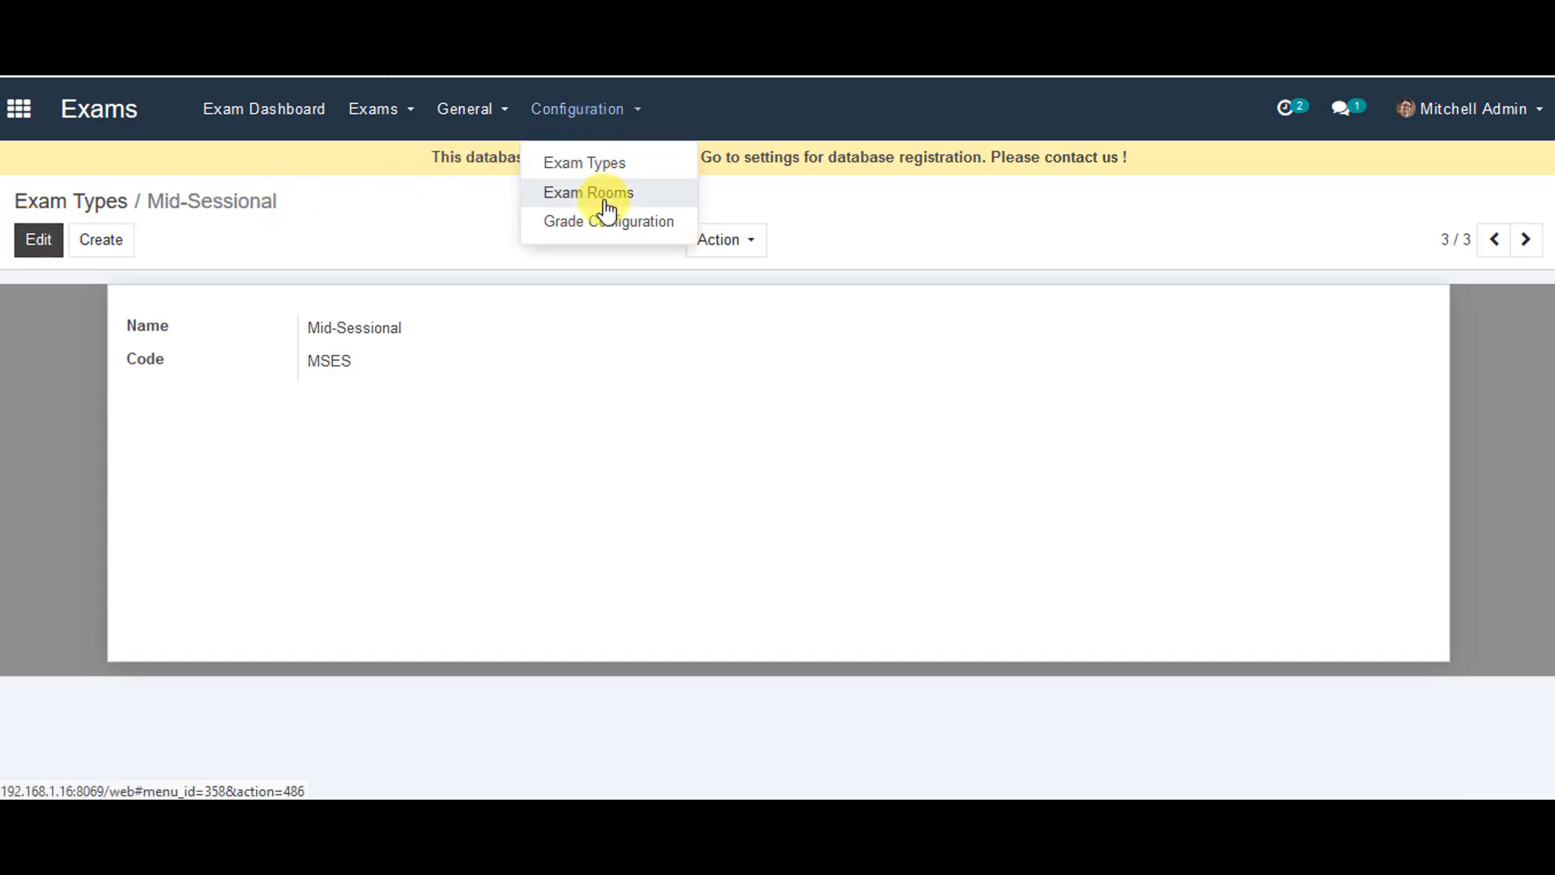
left_click(588, 193)
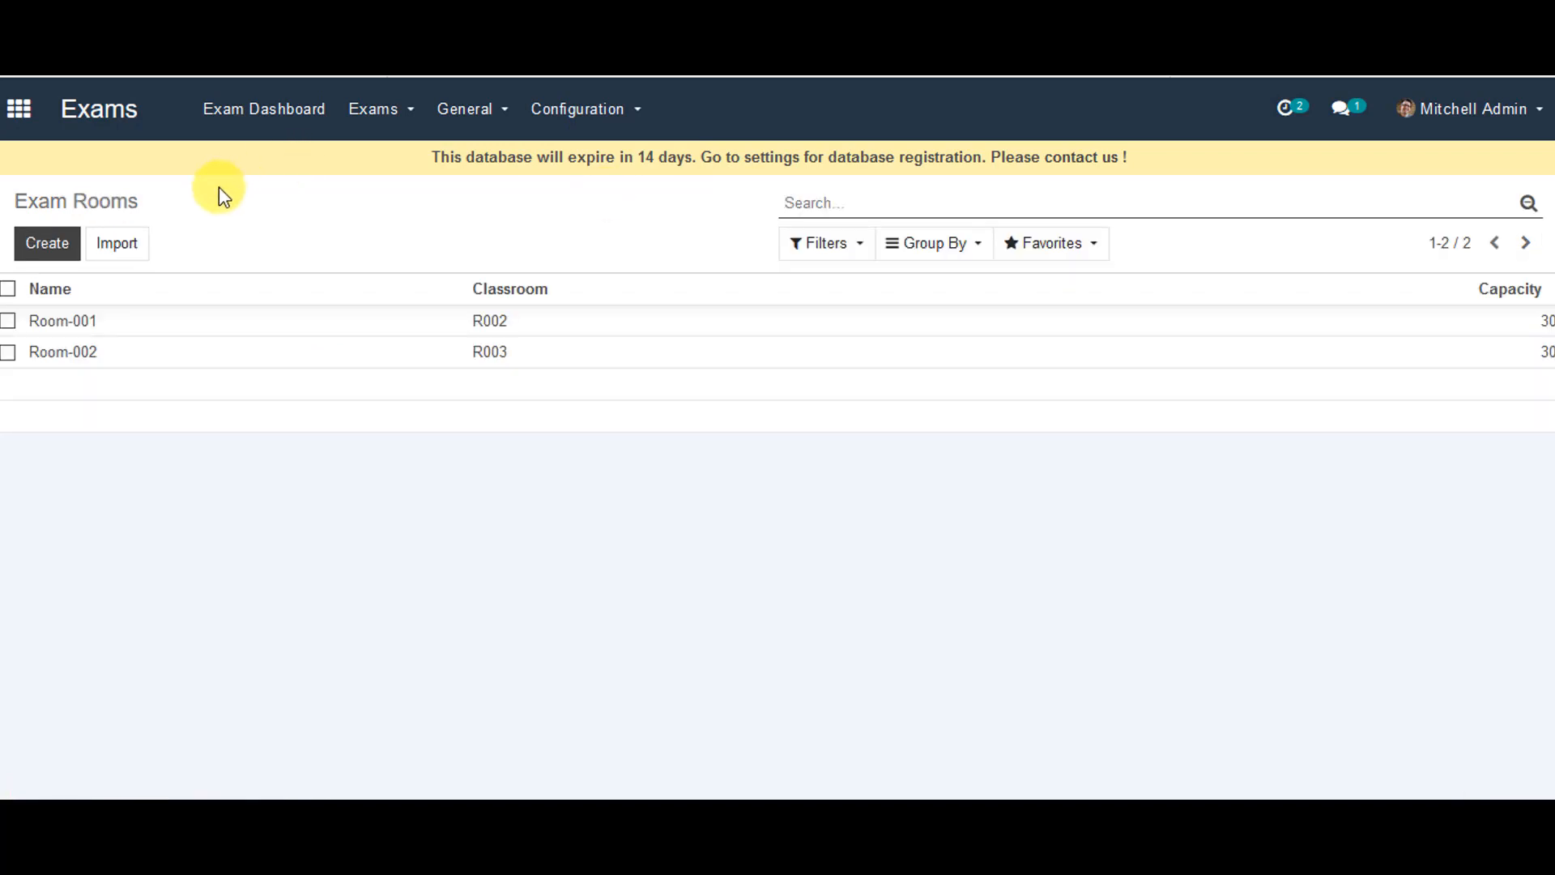
left_click(47, 243)
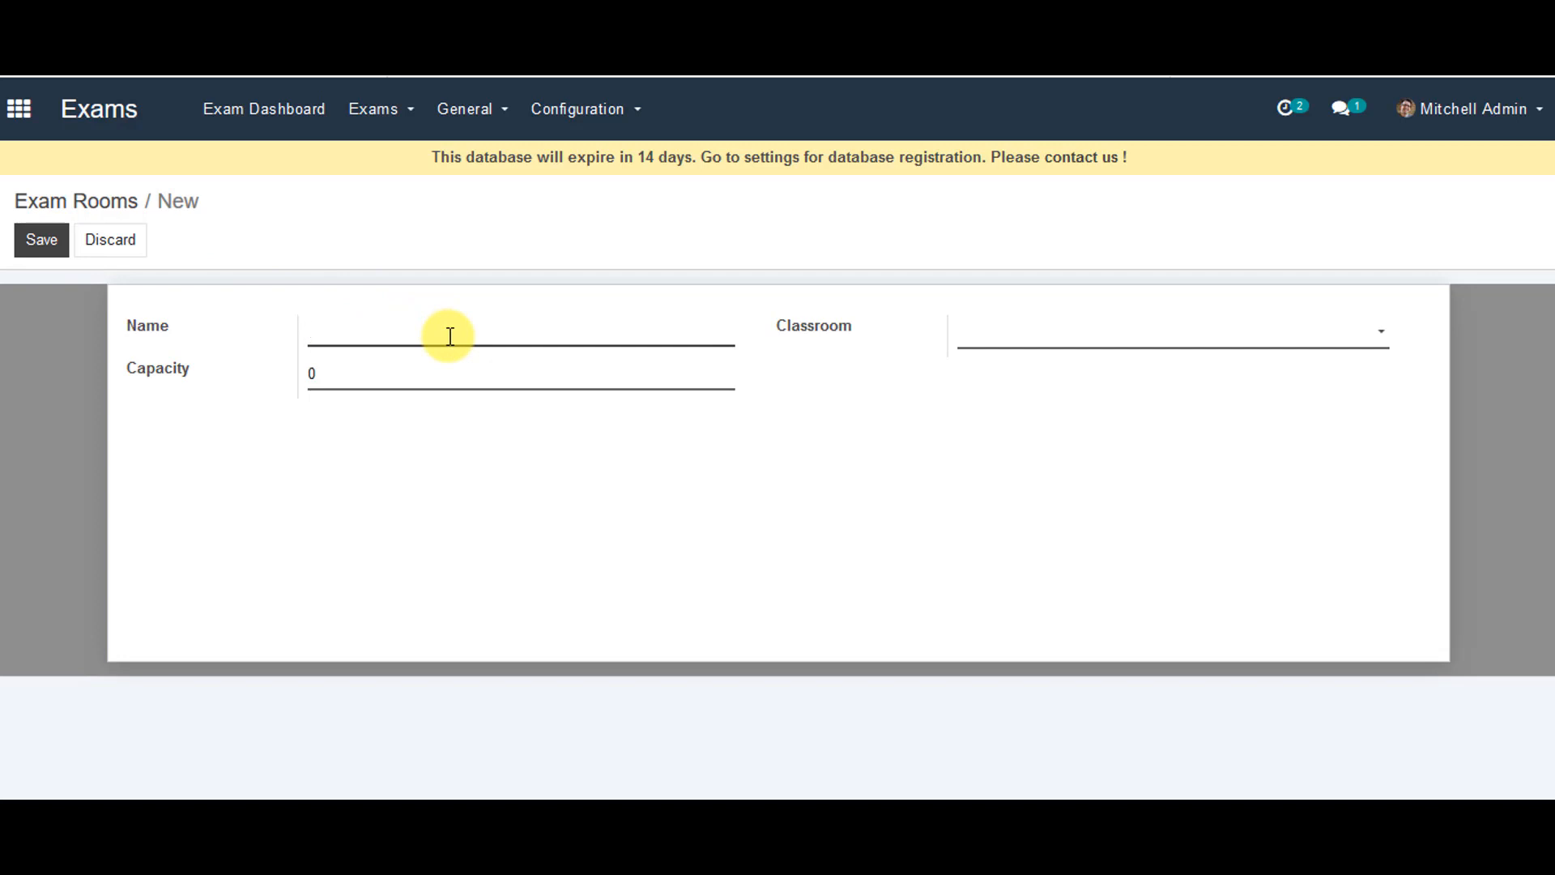
type("R")
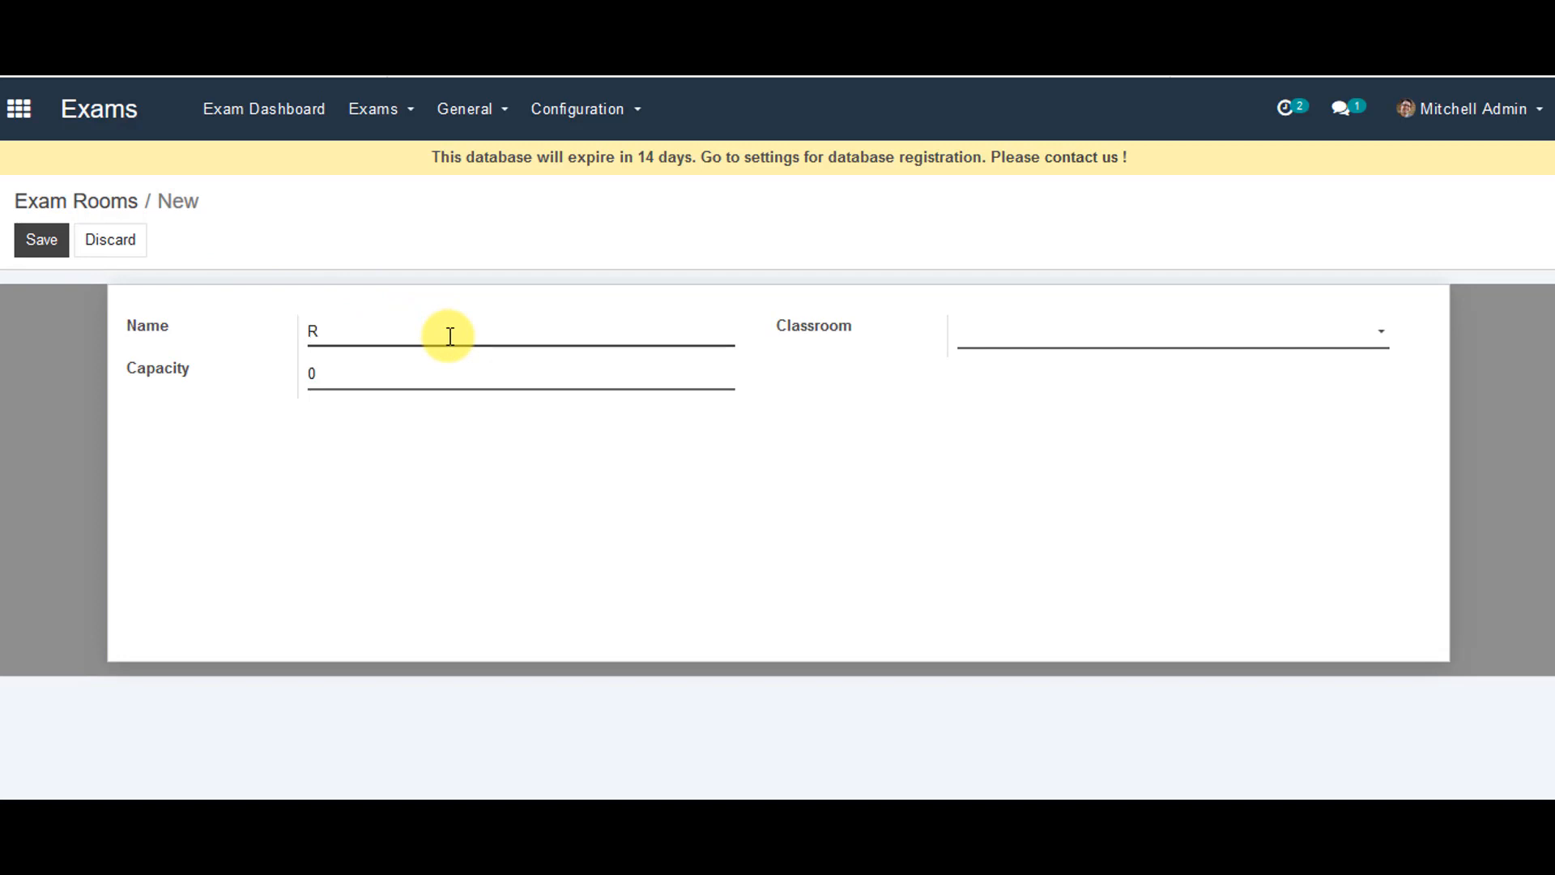
type("oom-003")
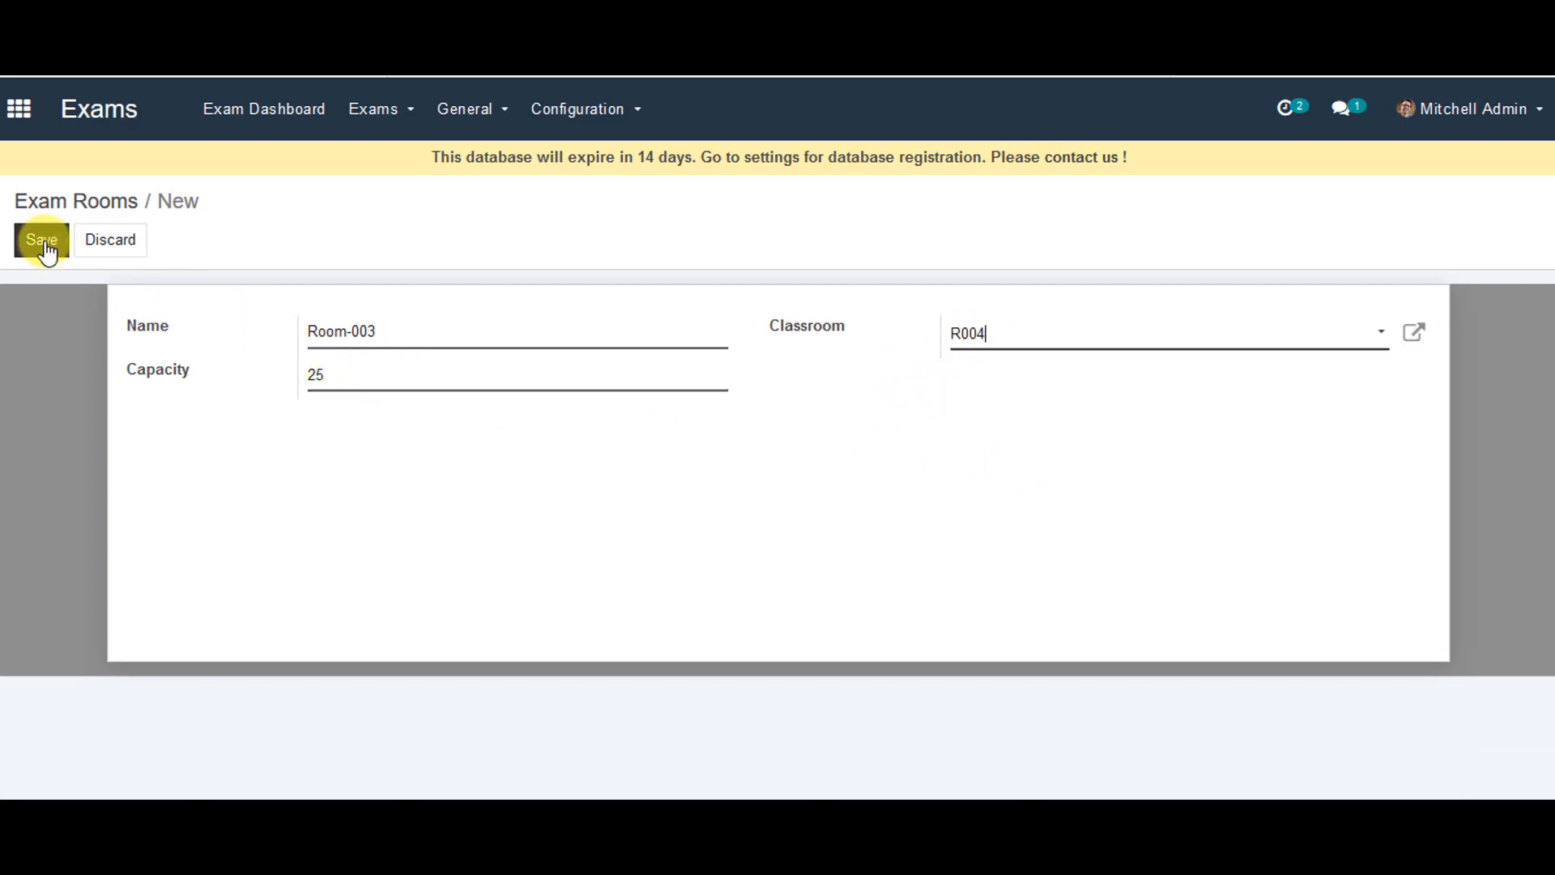
left_click(42, 239)
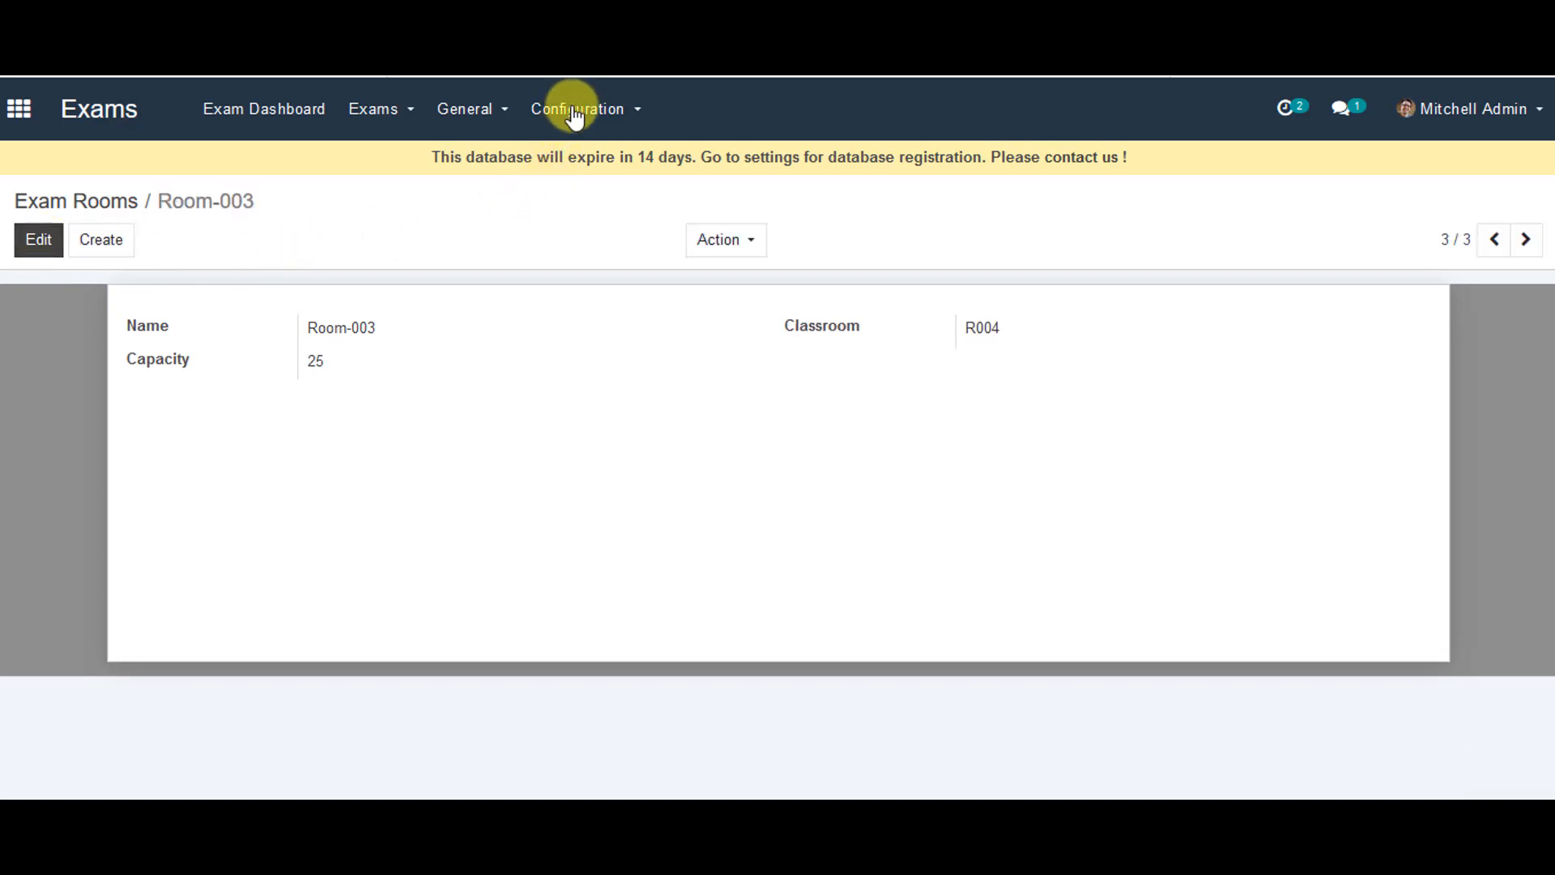
Step: Show the Grade Configuration list and view the A+ grade band (85–100%)
left_click(579, 108)
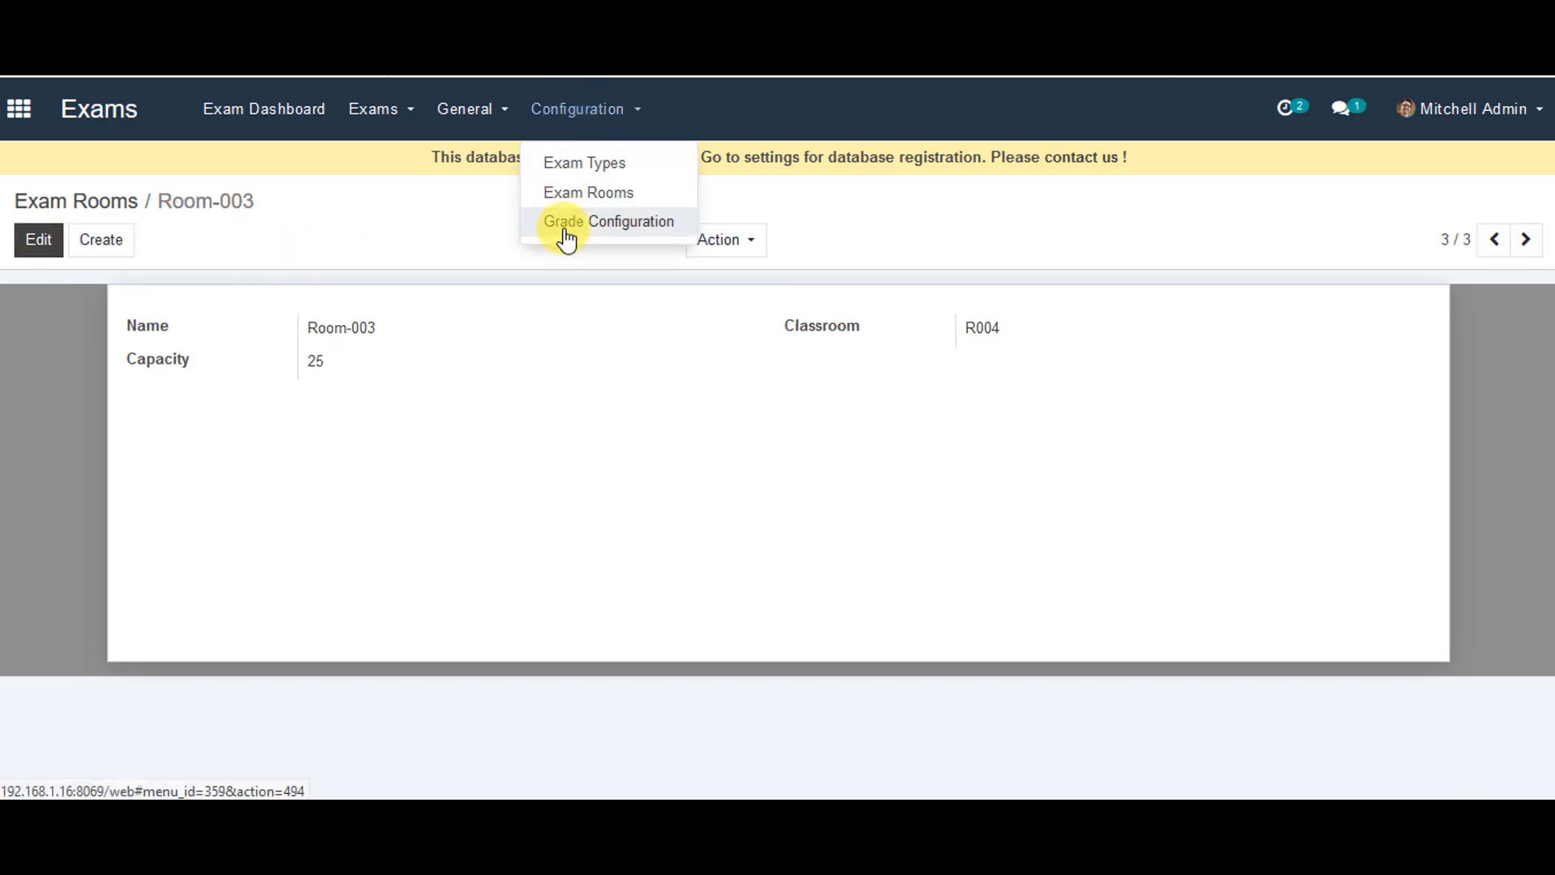
left_click(609, 220)
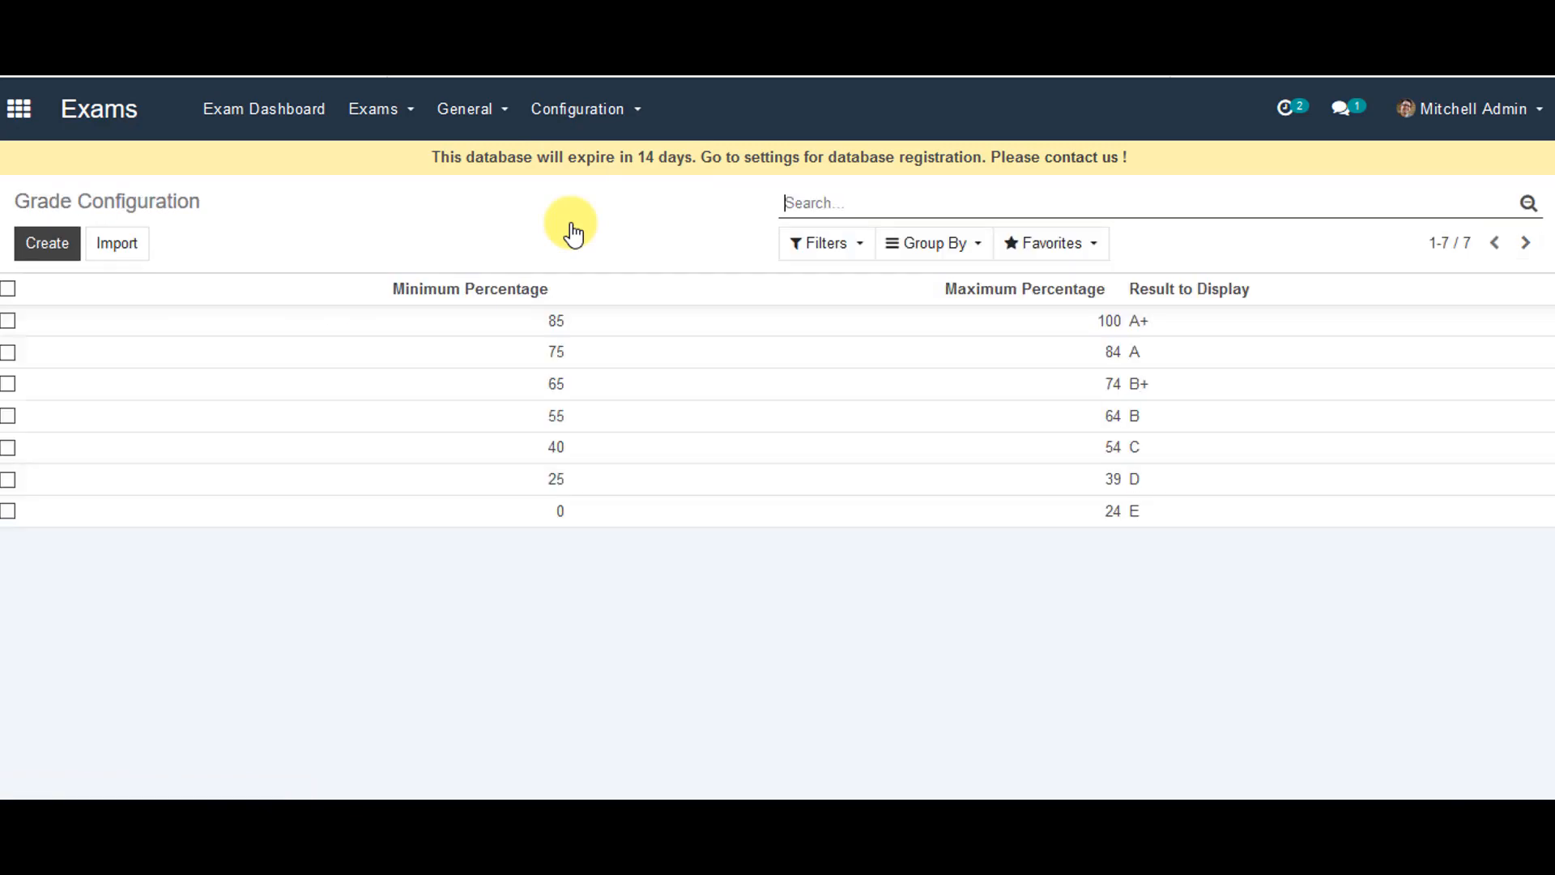
mouse_move(537, 264)
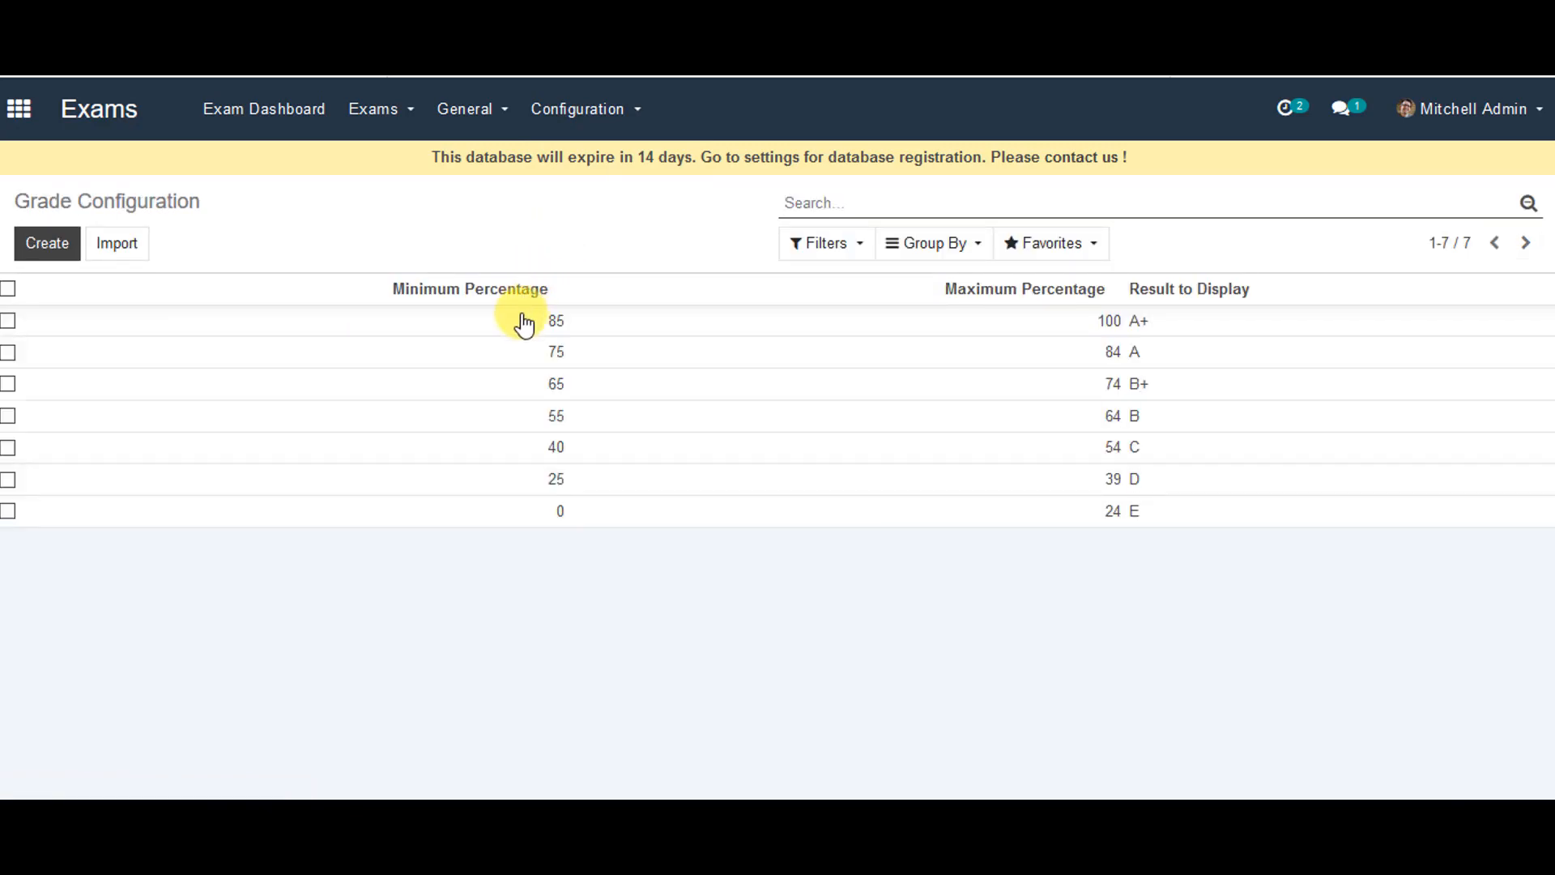
mouse_move(519, 327)
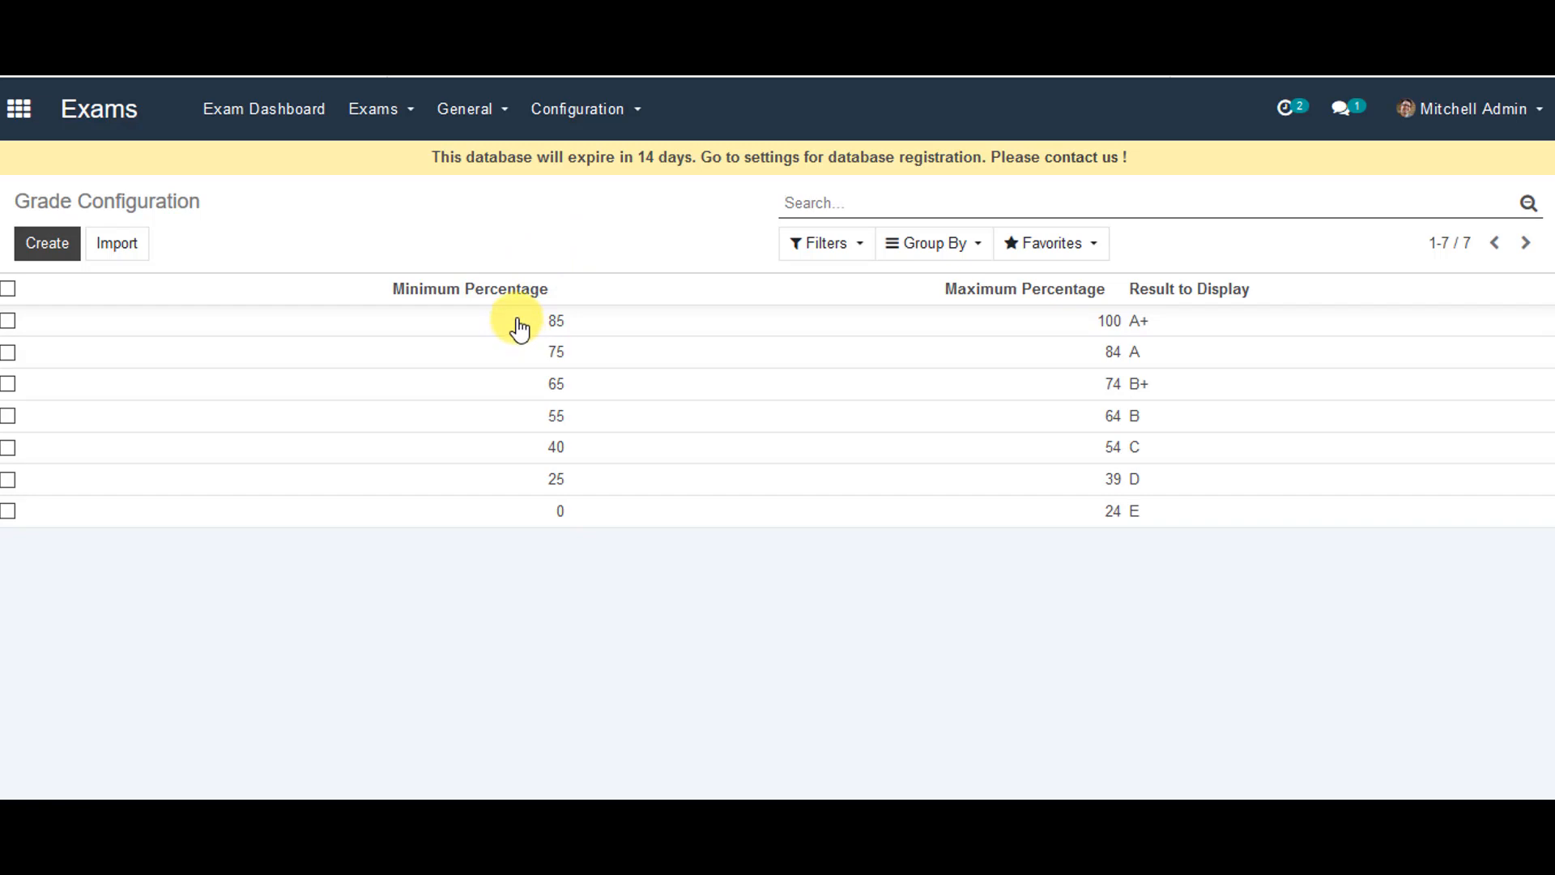
left_click(519, 325)
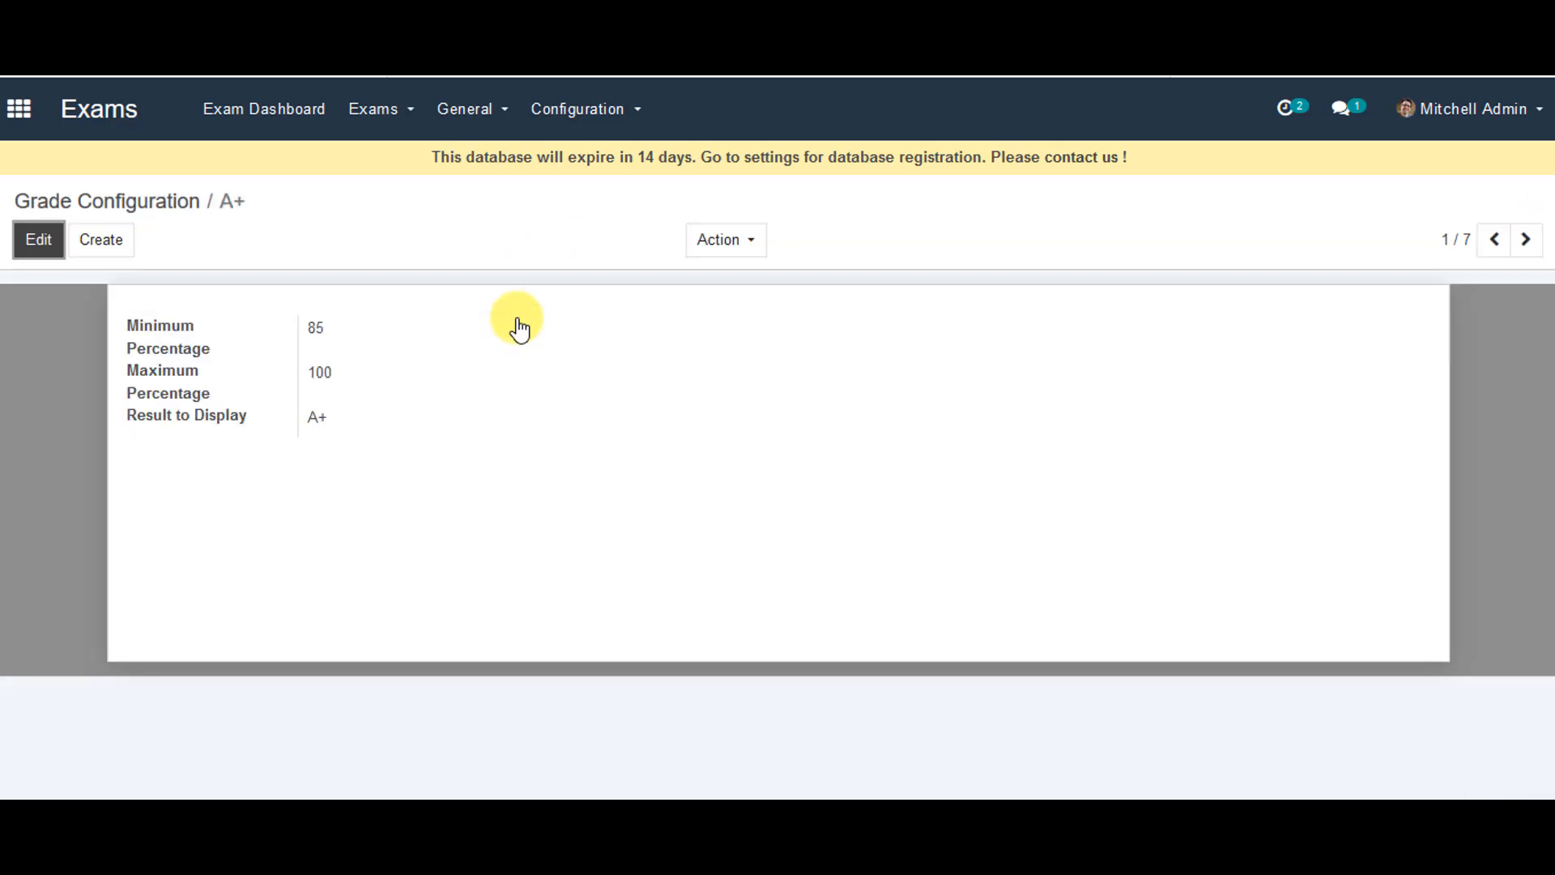